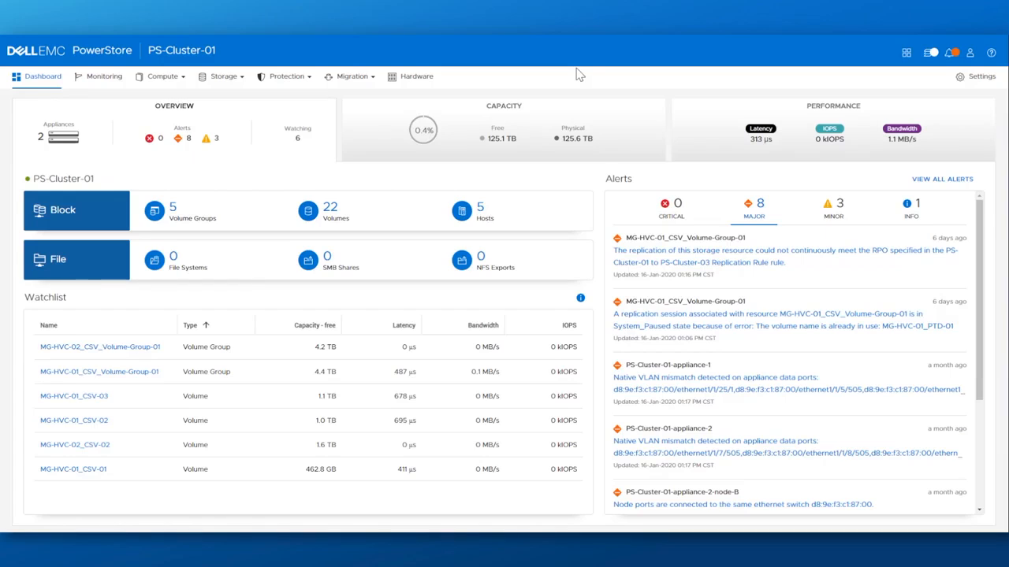
{"action": "mouse_move", "coordinate": [546, 66]}
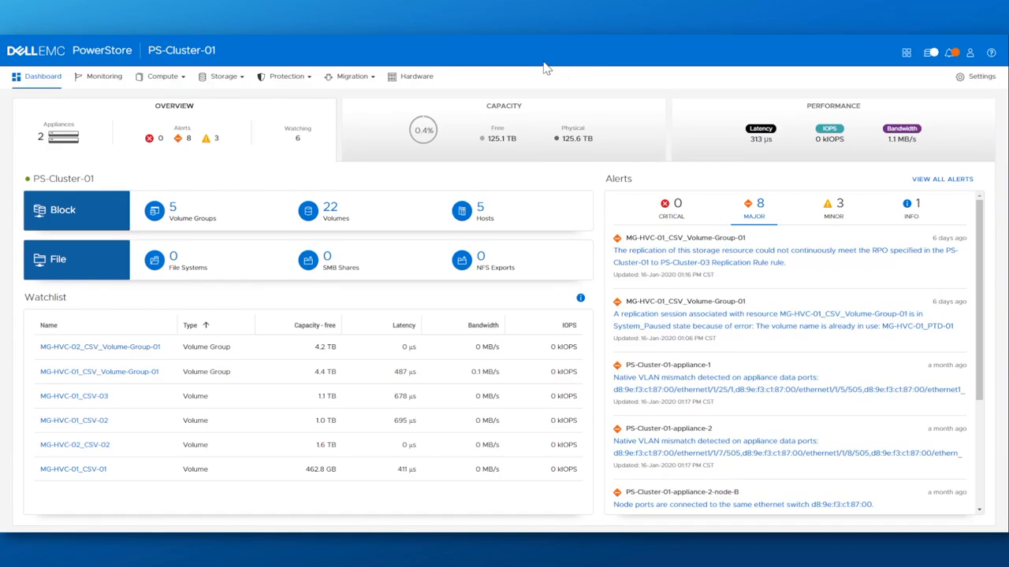
{"action": "mouse_move", "coordinate": [224, 132]}
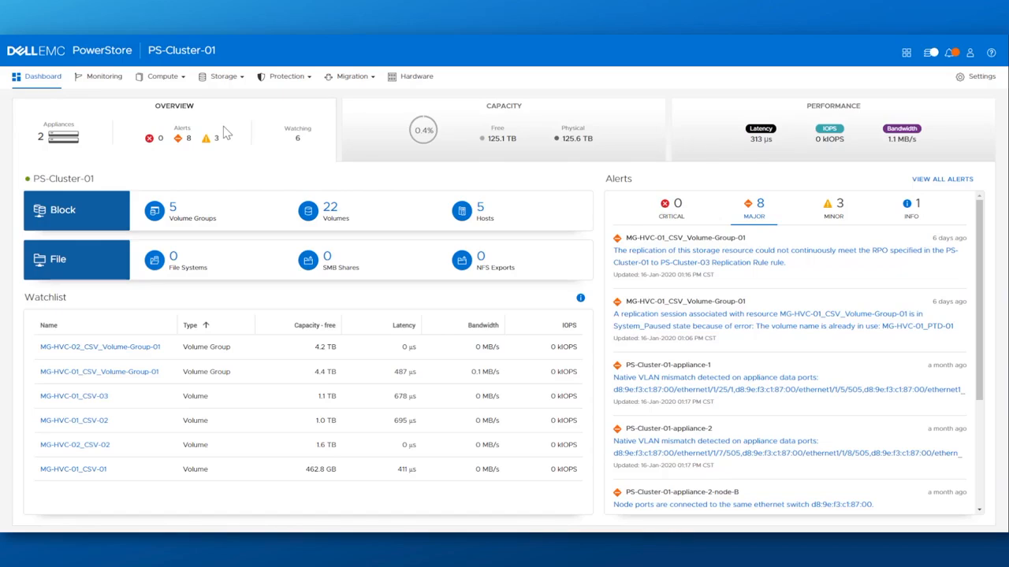
{"action": "mouse_move", "coordinate": [202, 117]}
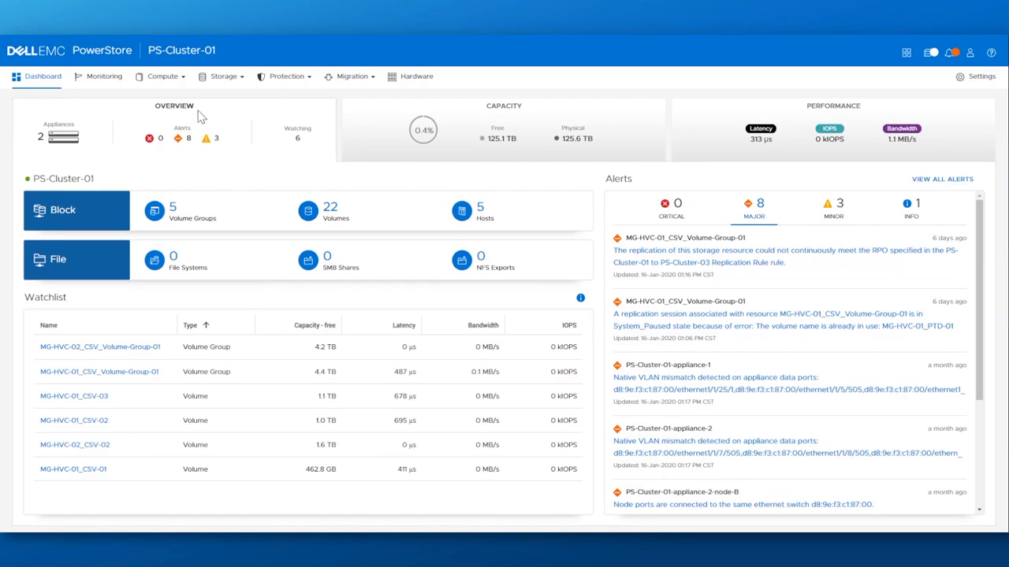
{"action": "mouse_move", "coordinate": [243, 123]}
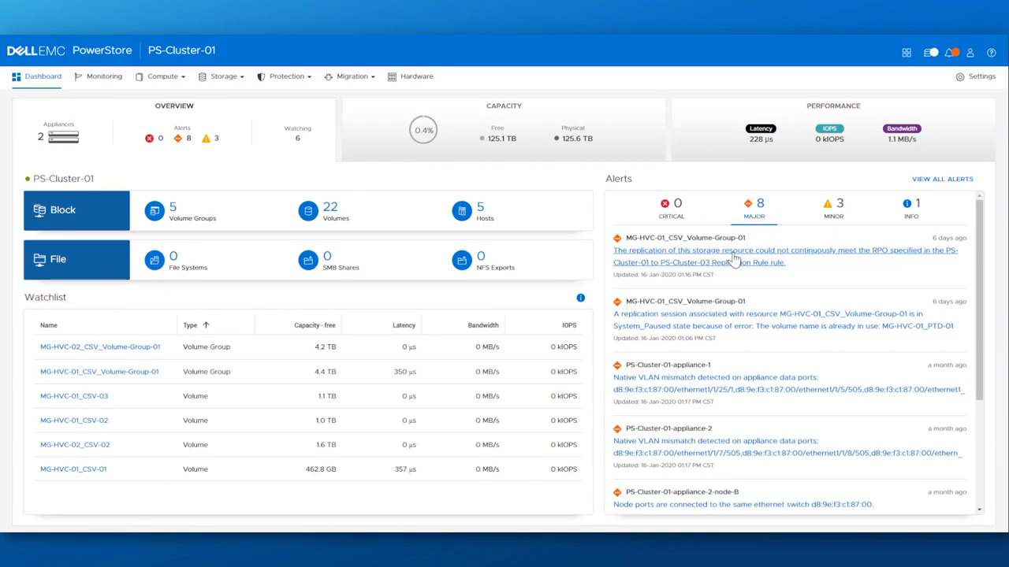
Step: Review the replication RPO alert, then list the Top Consumers view options (Volume, Volume Group, VM, Appliance, File System)
{"action": "left_click", "coordinate": [785, 255]}
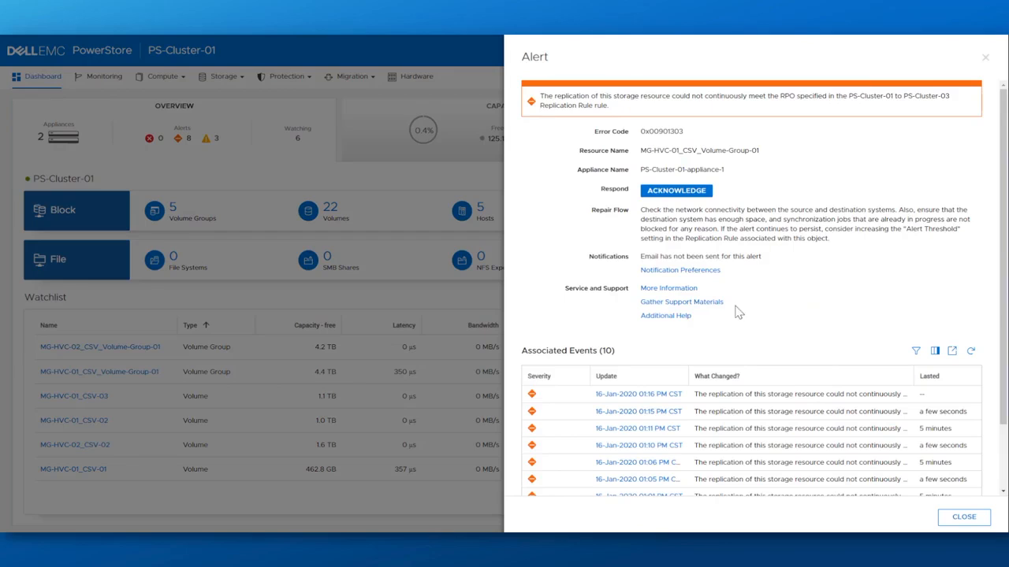
{"action": "mouse_move", "coordinate": [660, 230]}
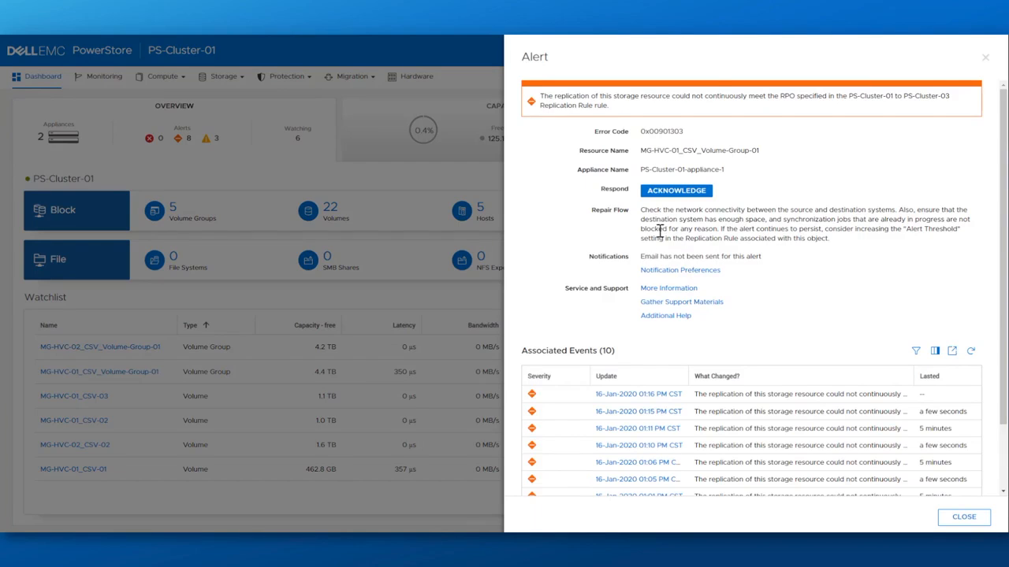
{"action": "mouse_move", "coordinate": [863, 270]}
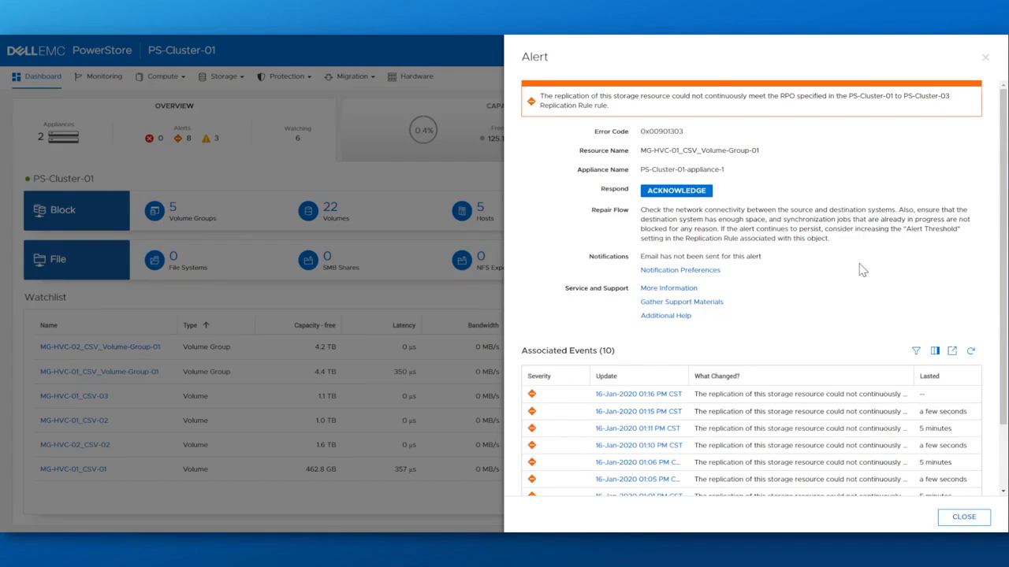
{"action": "mouse_move", "coordinate": [870, 274]}
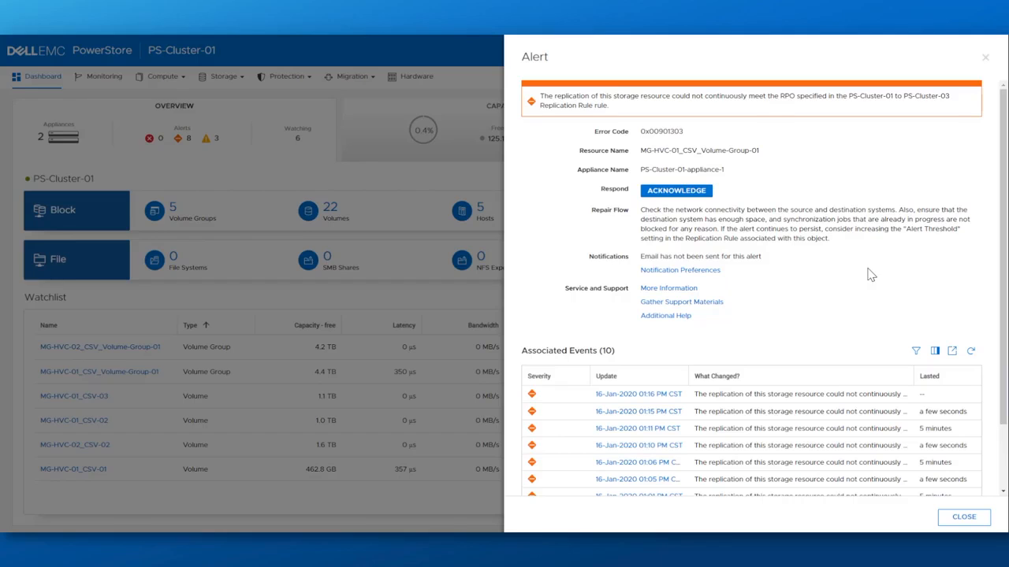
{"action": "left_click", "coordinate": [962, 517]}
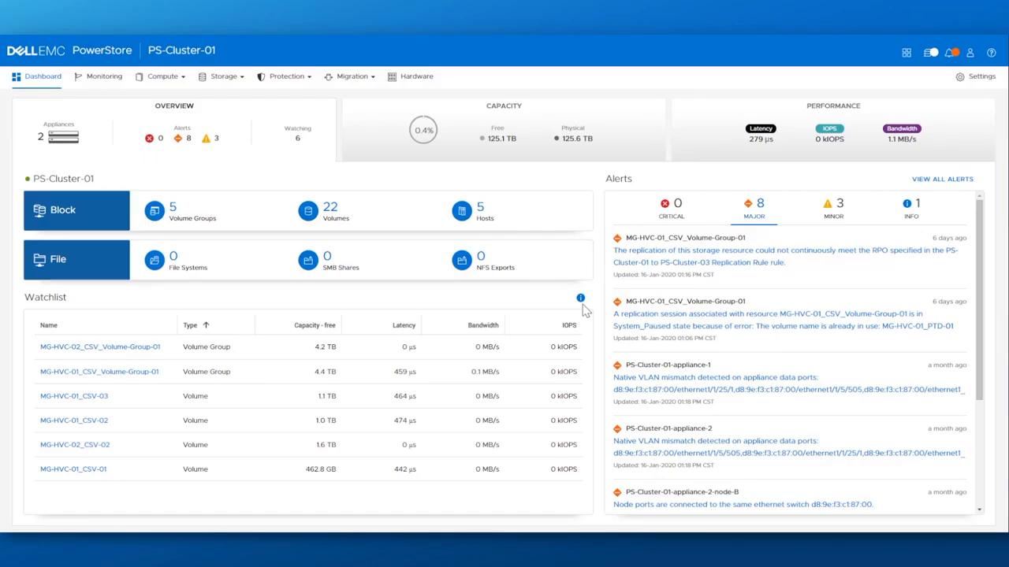
{"action": "mouse_move", "coordinate": [580, 300]}
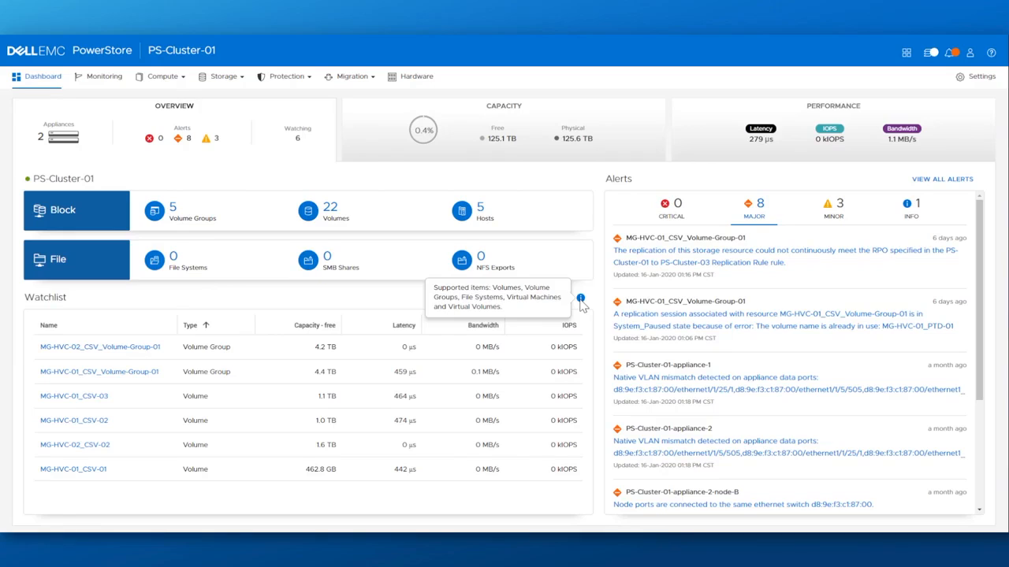
{"action": "mouse_move", "coordinate": [85, 401]}
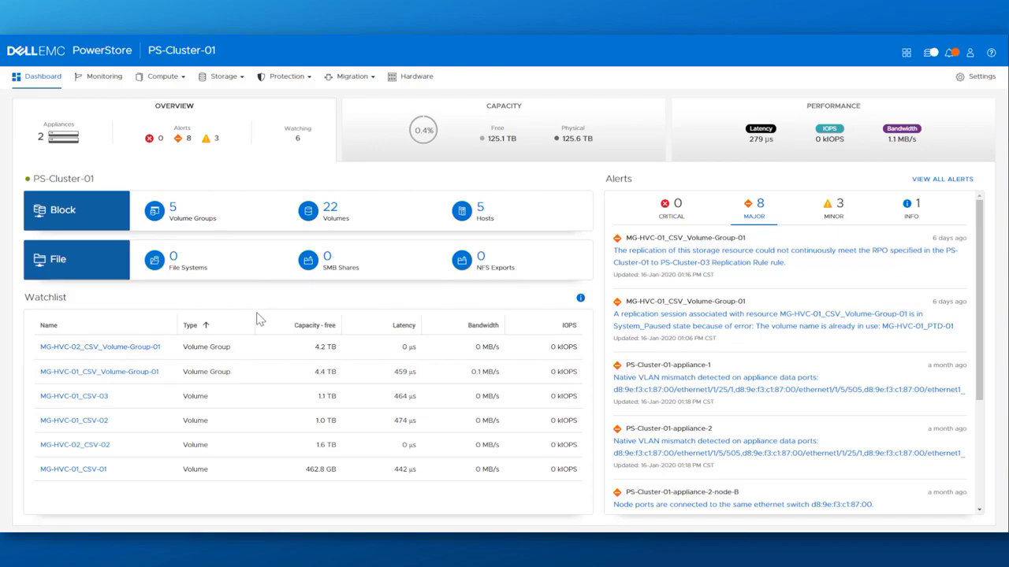
{"action": "mouse_move", "coordinate": [454, 164]}
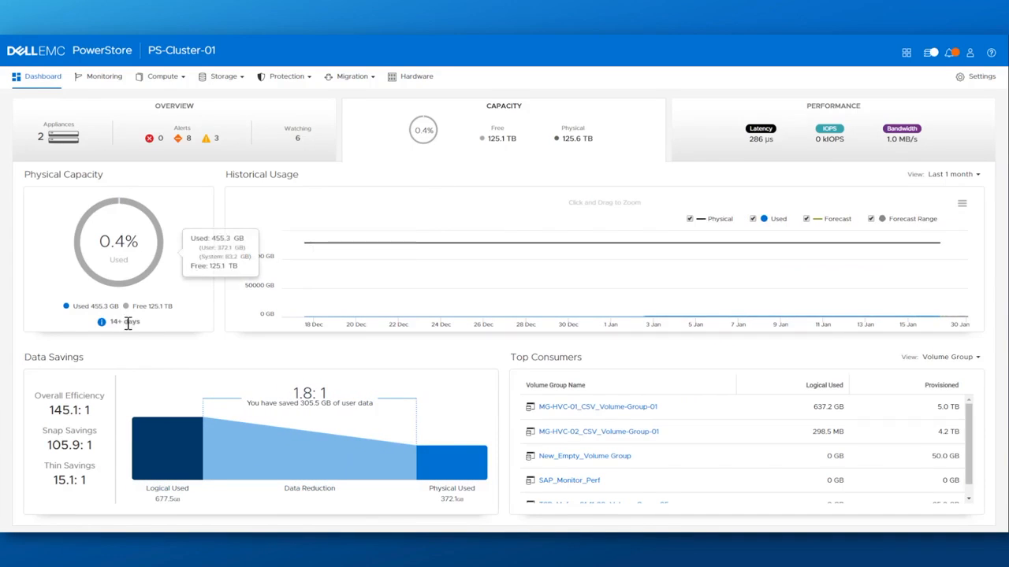
{"action": "mouse_move", "coordinate": [101, 322]}
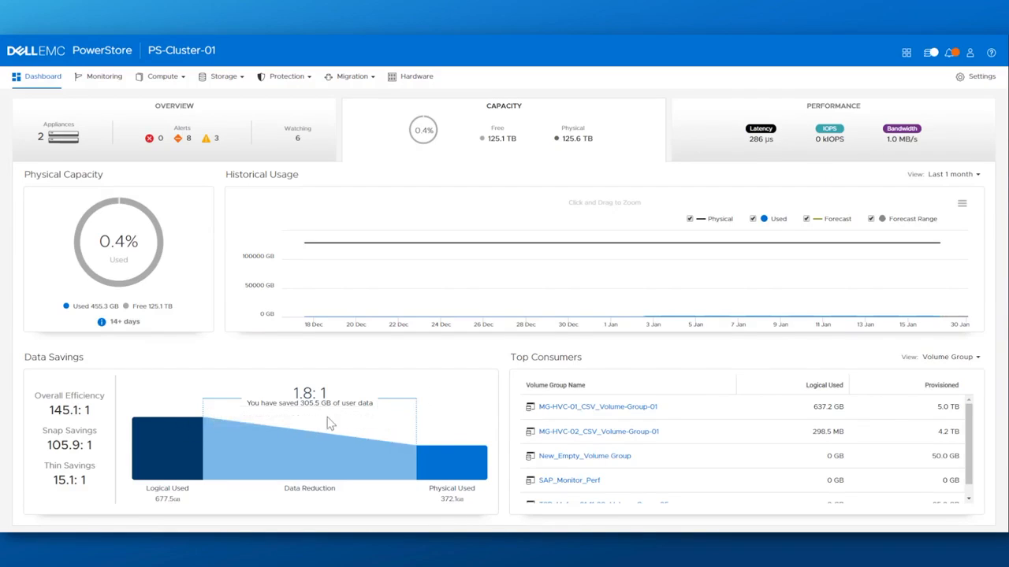
{"action": "mouse_move", "coordinate": [284, 456]}
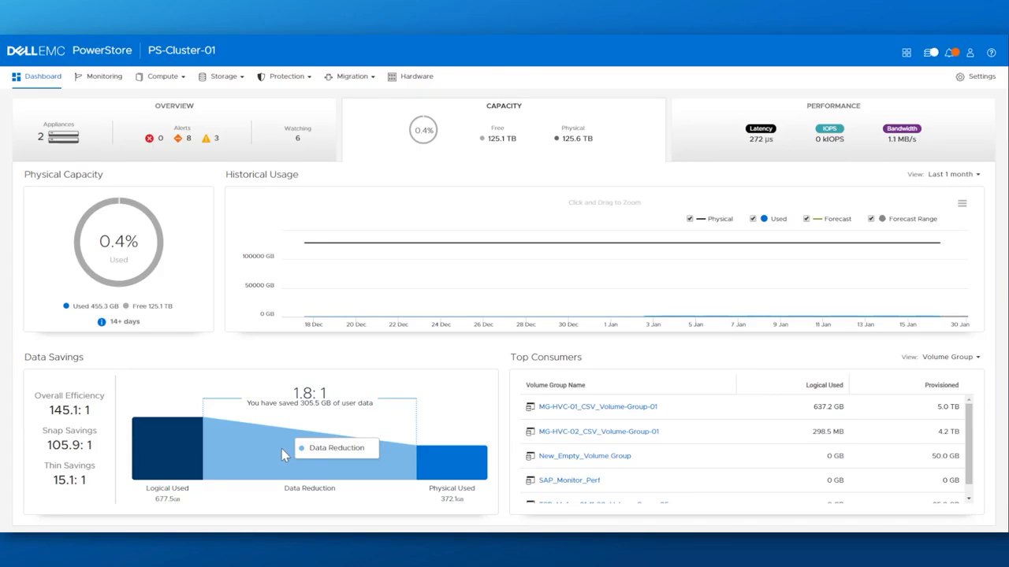
{"action": "mouse_move", "coordinate": [249, 469]}
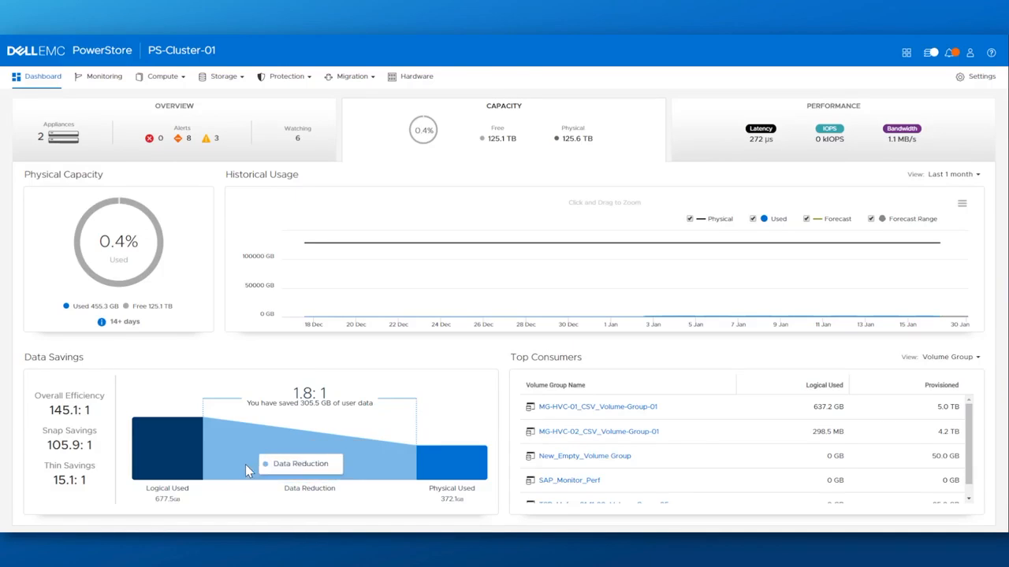
{"action": "mouse_move", "coordinate": [265, 449]}
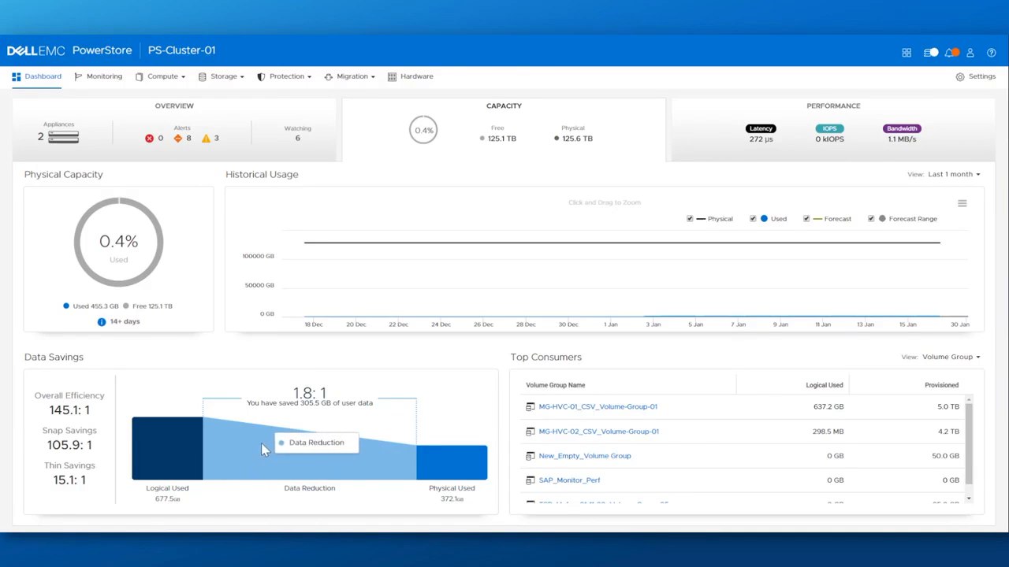
{"action": "mouse_move", "coordinate": [270, 444]}
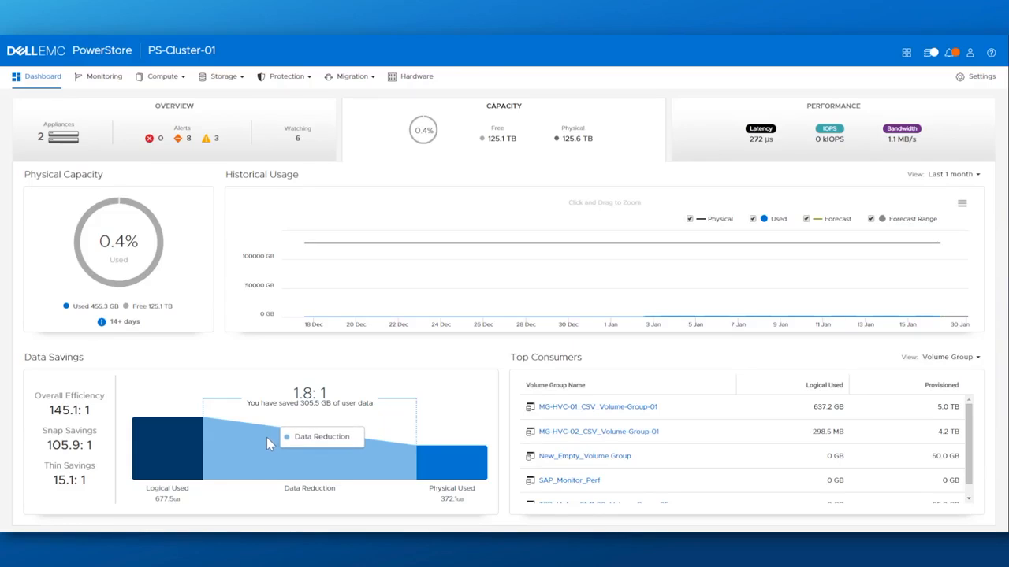
{"action": "mouse_move", "coordinate": [101, 439]}
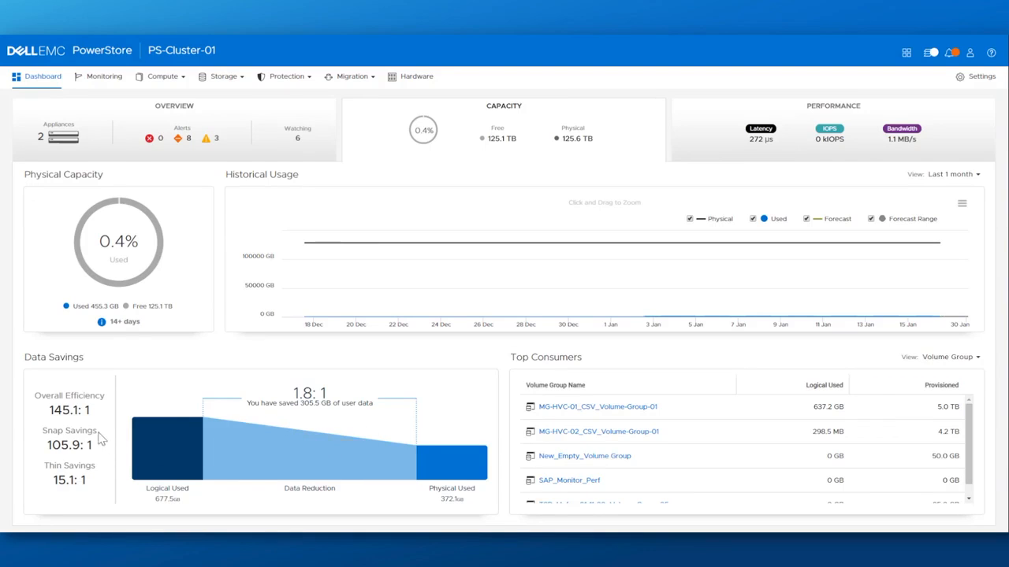
{"action": "mouse_move", "coordinate": [94, 486]}
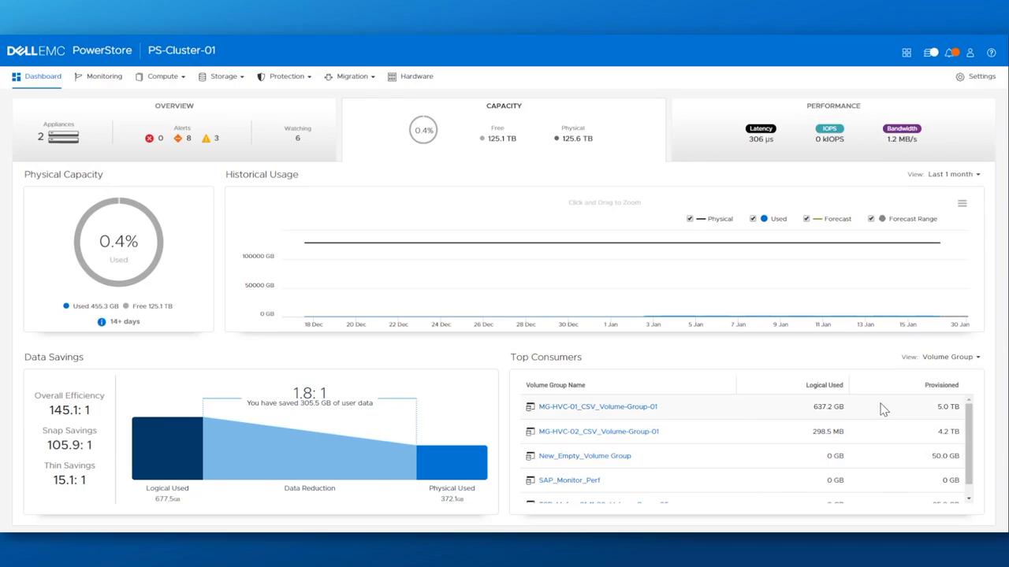
{"action": "left_click", "coordinate": [948, 356]}
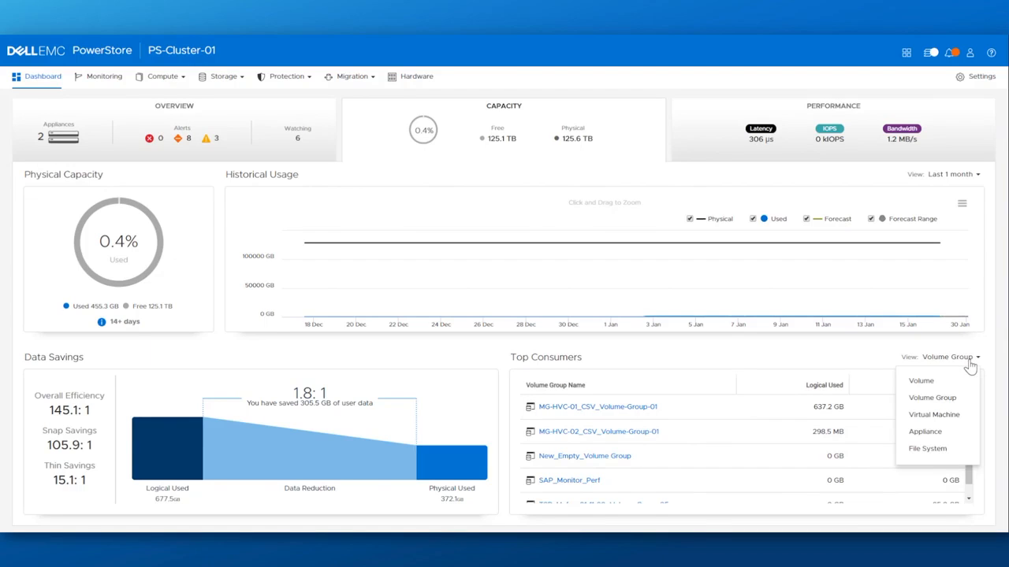
{"action": "mouse_move", "coordinate": [923, 348]}
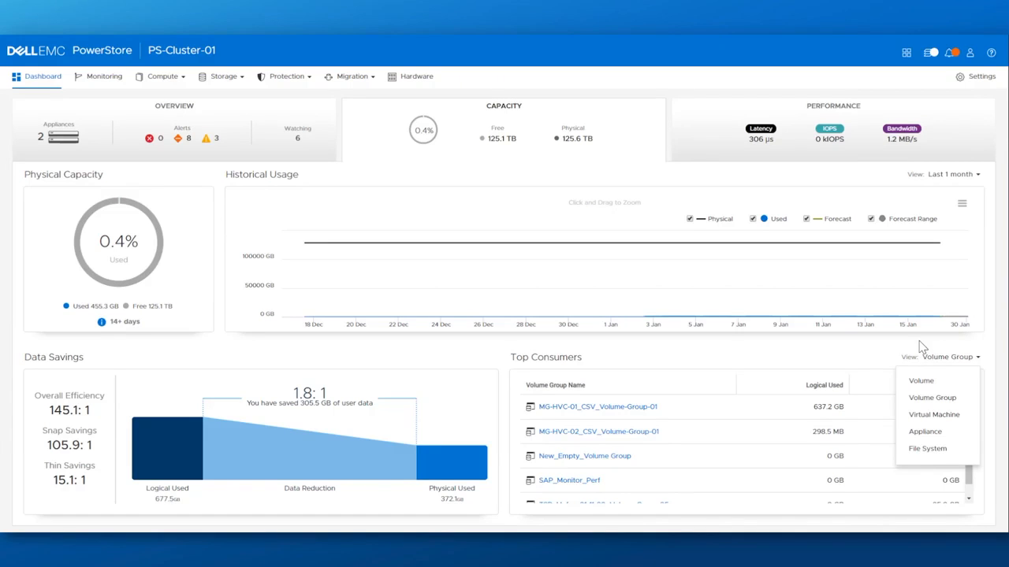
{"action": "mouse_move", "coordinate": [662, 359]}
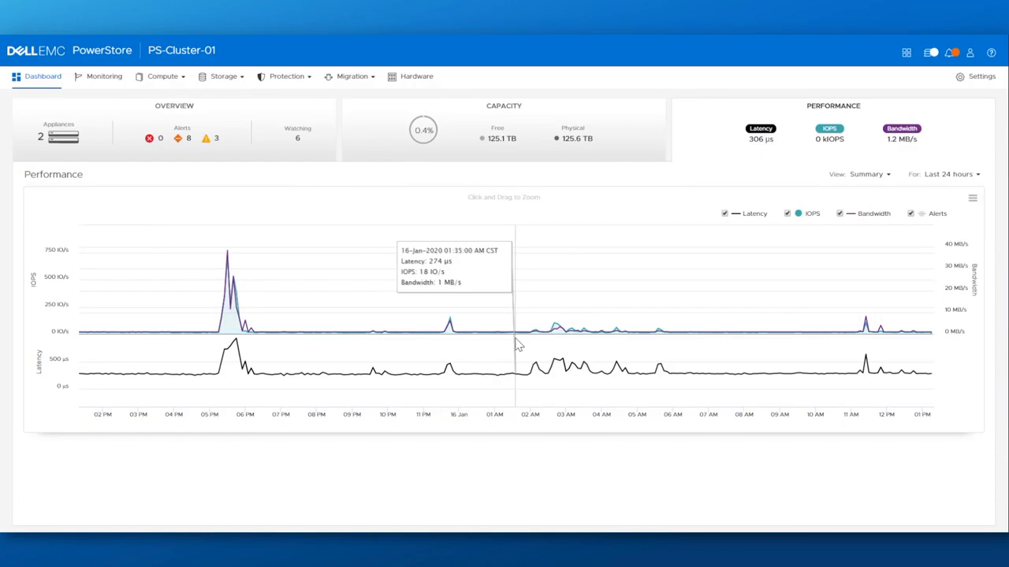
{"action": "mouse_move", "coordinate": [644, 350]}
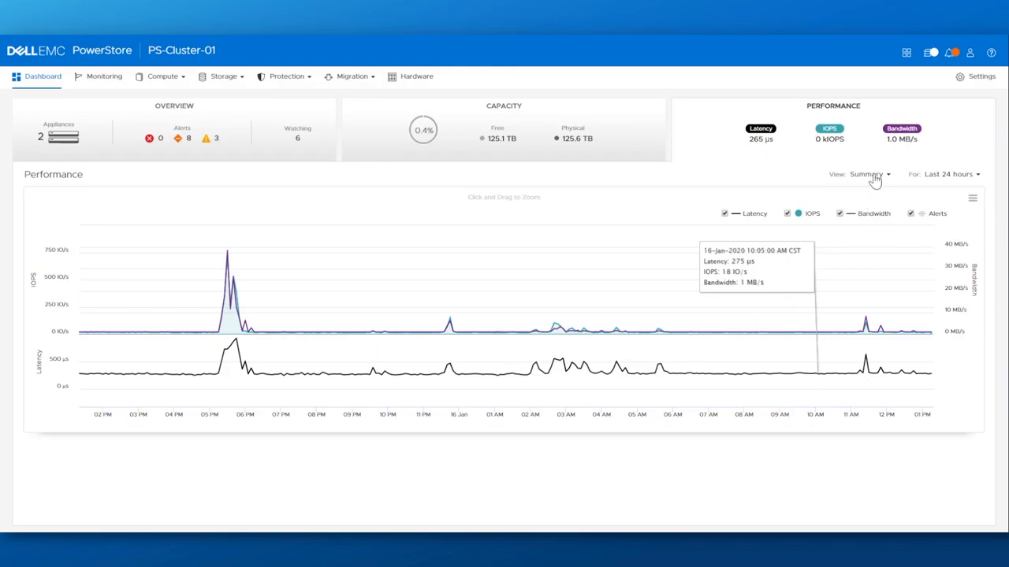
Step: Browse the Performance chart's detail views and time-range choices for the afternoon IOPS spike
{"action": "left_click", "coordinate": [866, 173]}
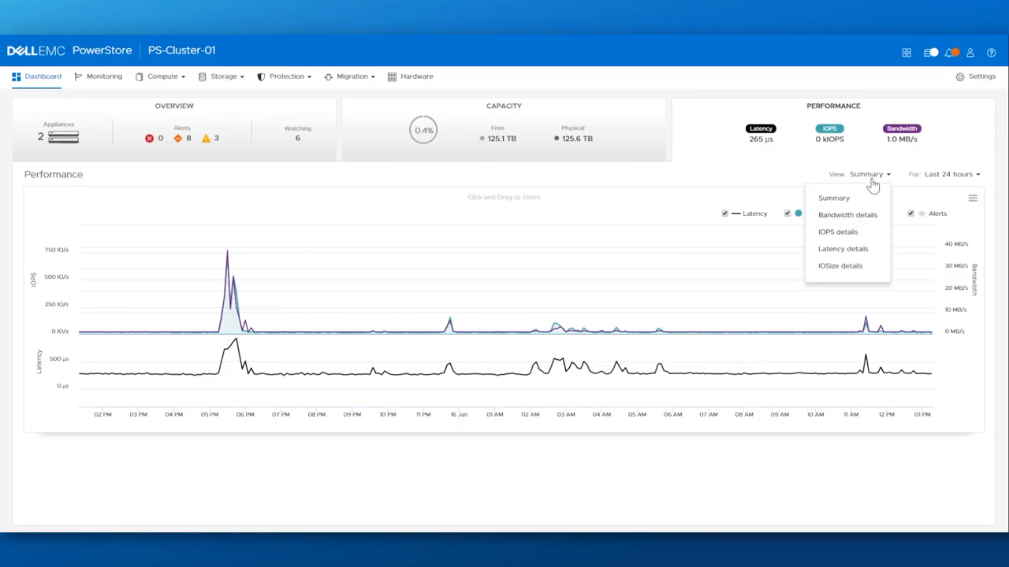
{"action": "mouse_move", "coordinate": [945, 176]}
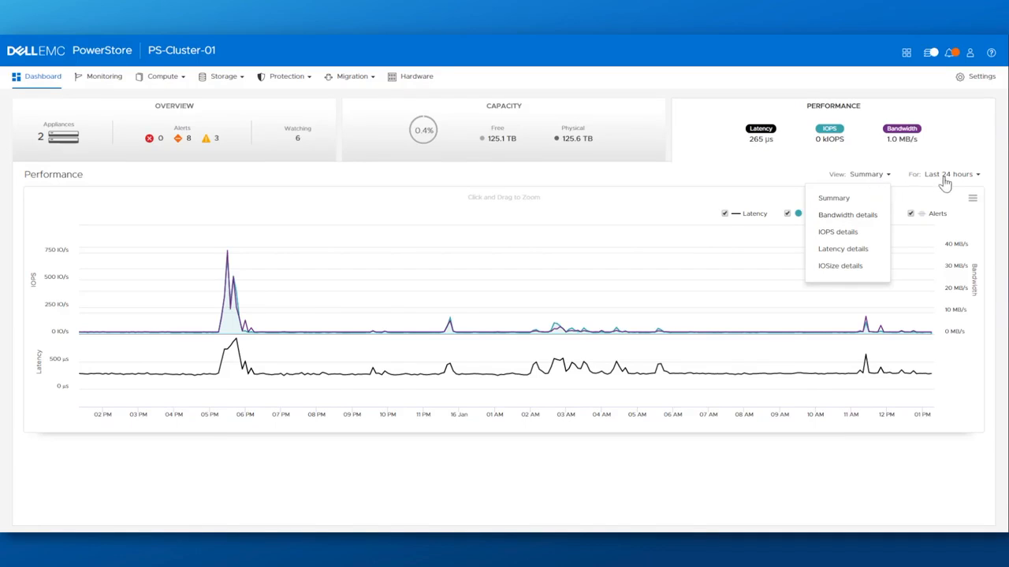
{"action": "left_click", "coordinate": [949, 173]}
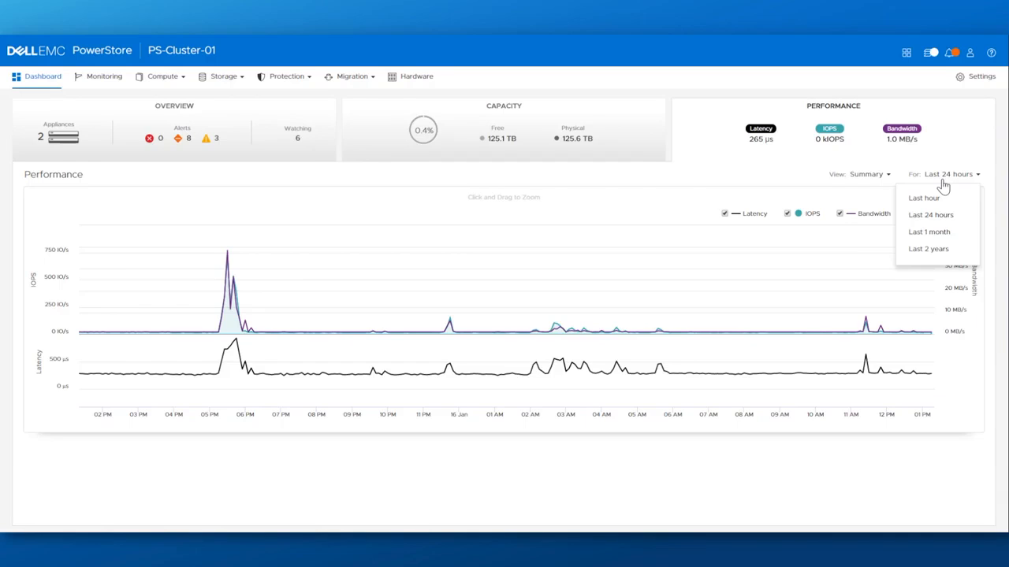
{"action": "mouse_move", "coordinate": [337, 287]}
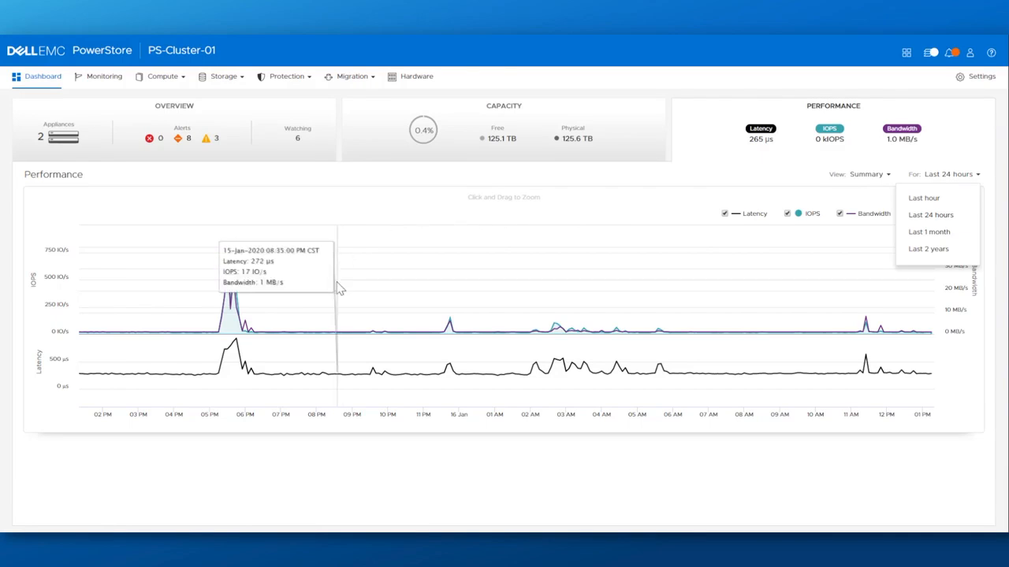
{"action": "mouse_move", "coordinate": [331, 299]}
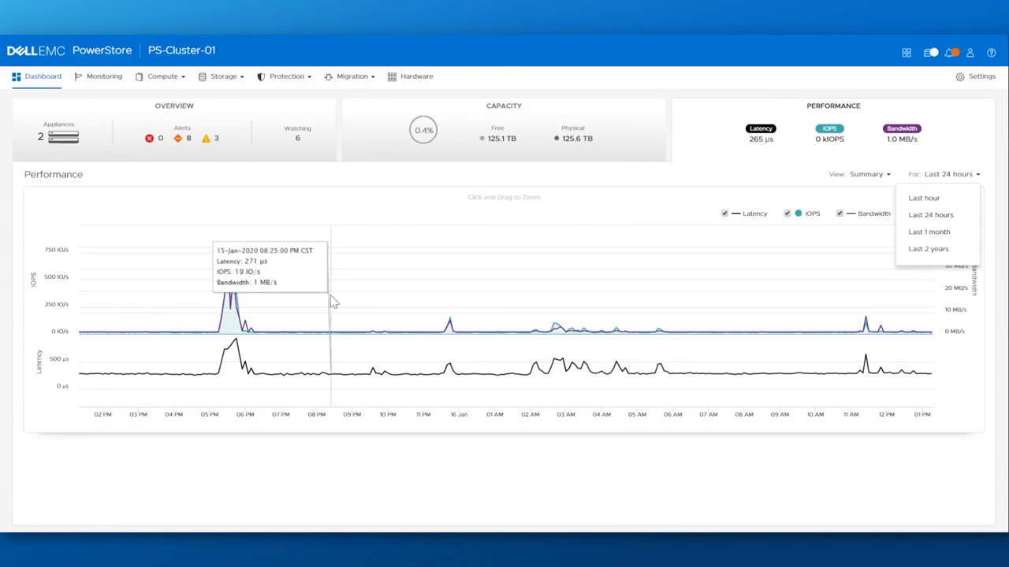
{"action": "mouse_move", "coordinate": [260, 302]}
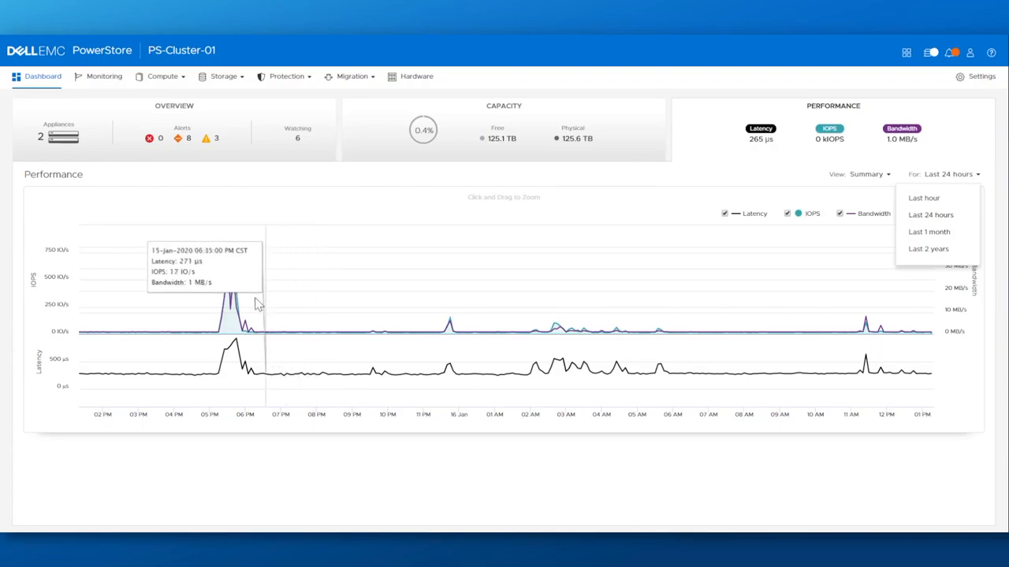
{"action": "mouse_move", "coordinate": [199, 298]}
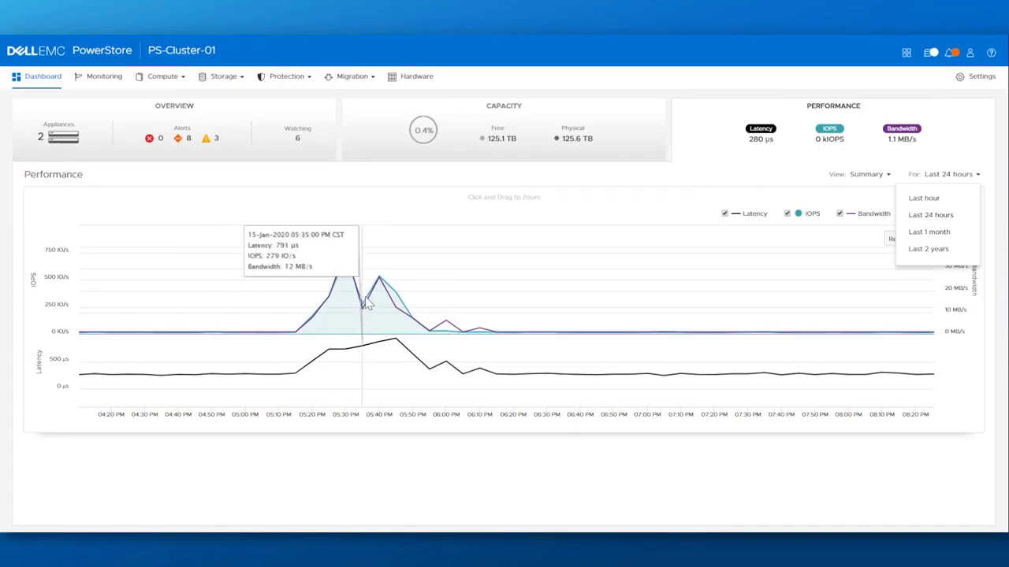
{"action": "mouse_move", "coordinate": [347, 302]}
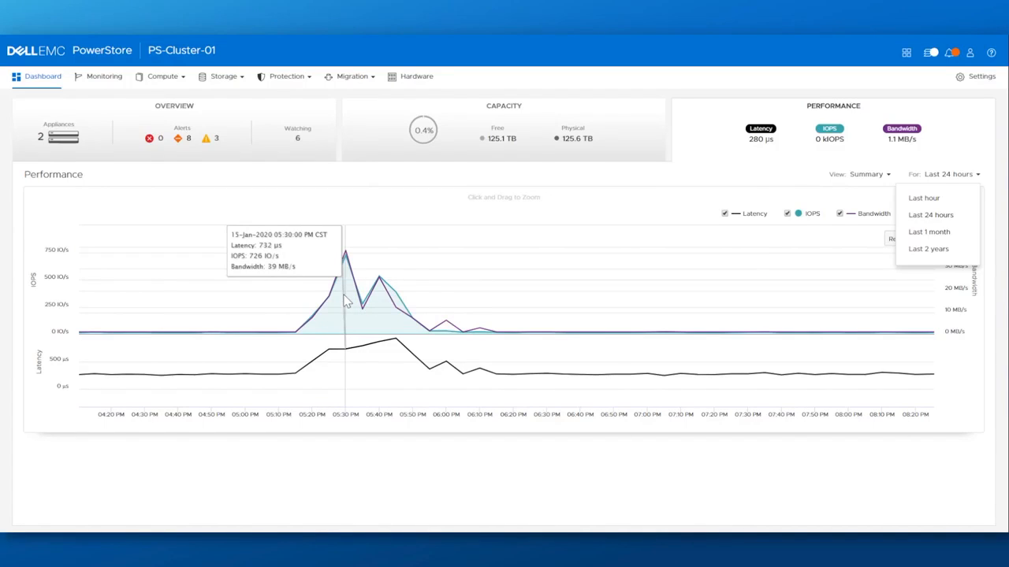
{"action": "mouse_move", "coordinate": [364, 303]}
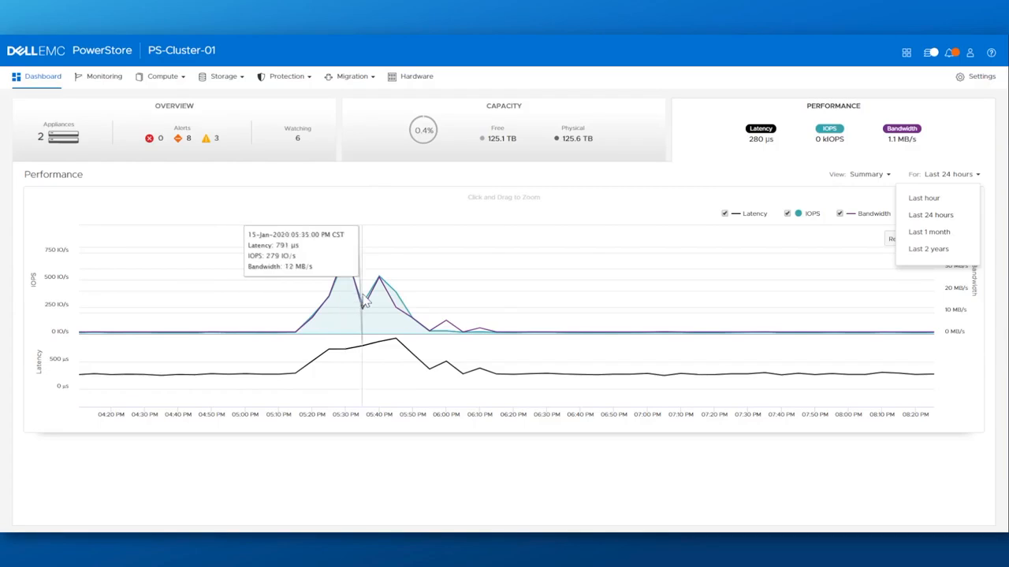
{"action": "mouse_move", "coordinate": [481, 249]}
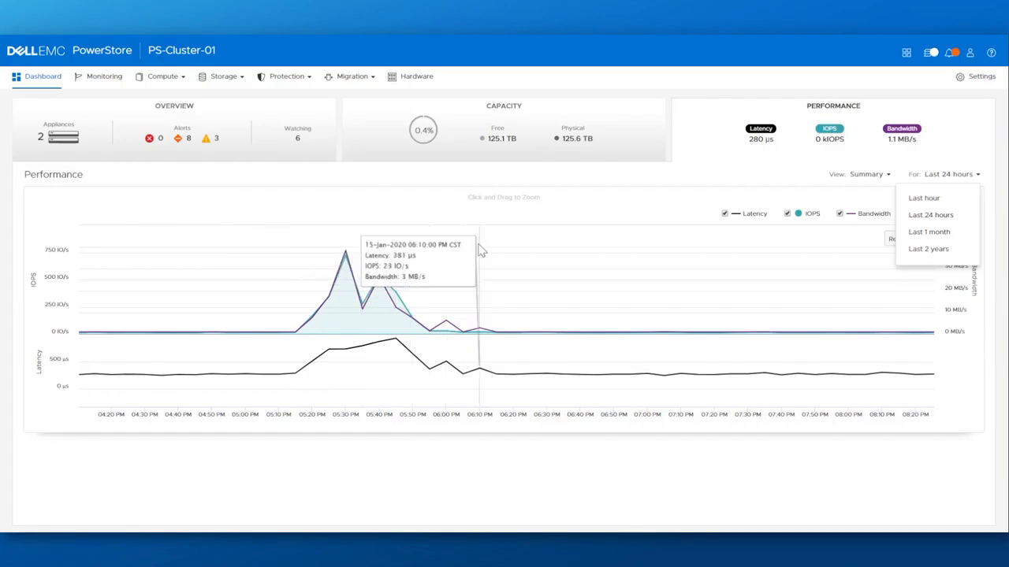
{"action": "left_click", "coordinate": [224, 76]}
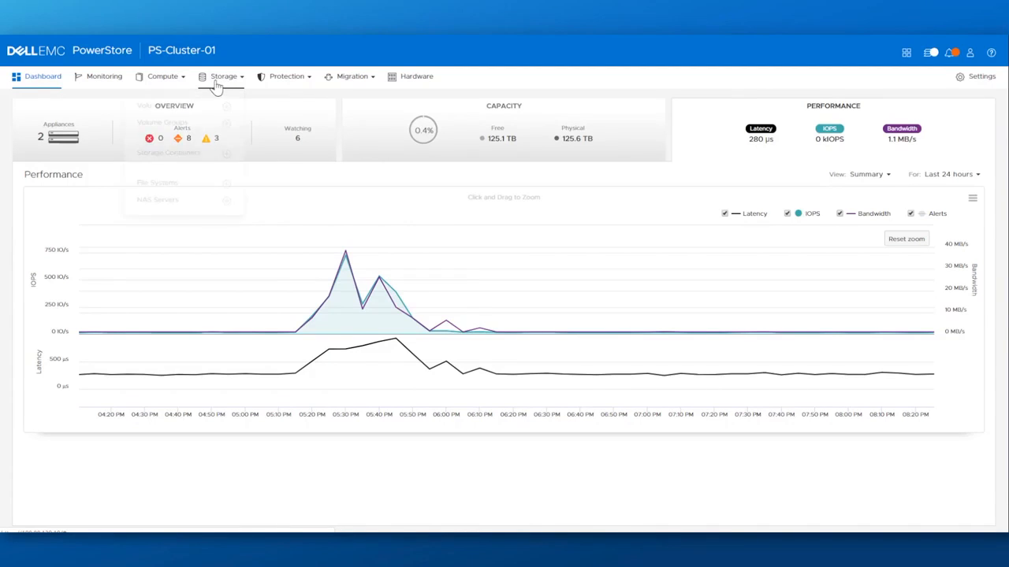
Step: Show the Volumes list of 22 volumes and reveal the Protection menu options
{"action": "left_click", "coordinate": [224, 75]}
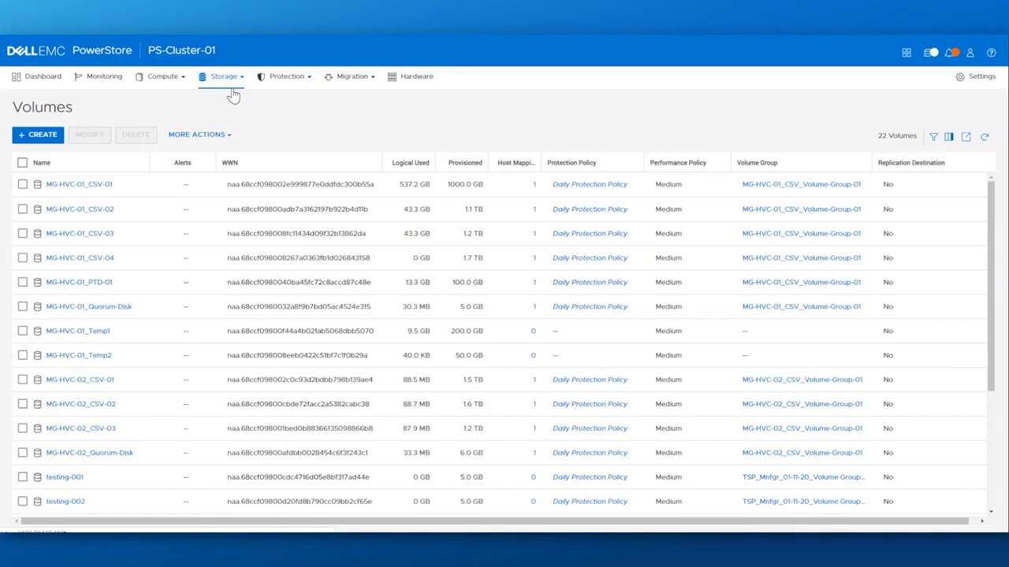
{"action": "mouse_move", "coordinate": [265, 102]}
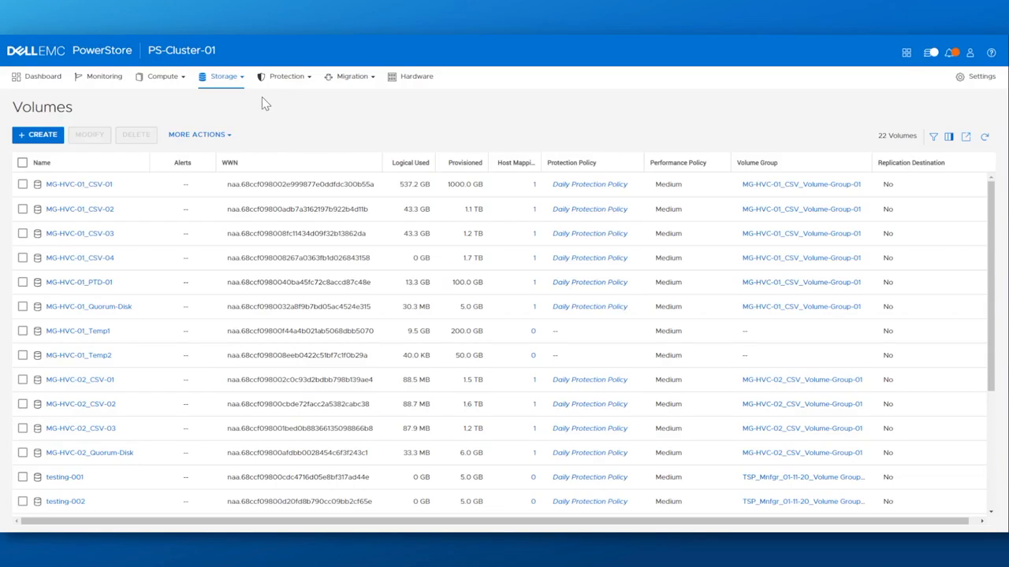
{"action": "mouse_move", "coordinate": [394, 95]}
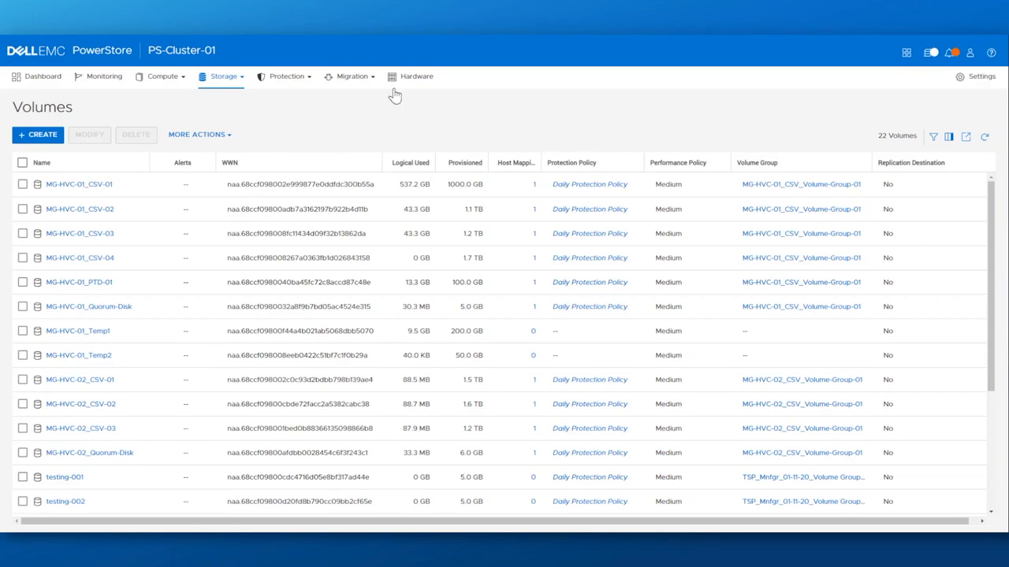
{"action": "mouse_move", "coordinate": [350, 75]}
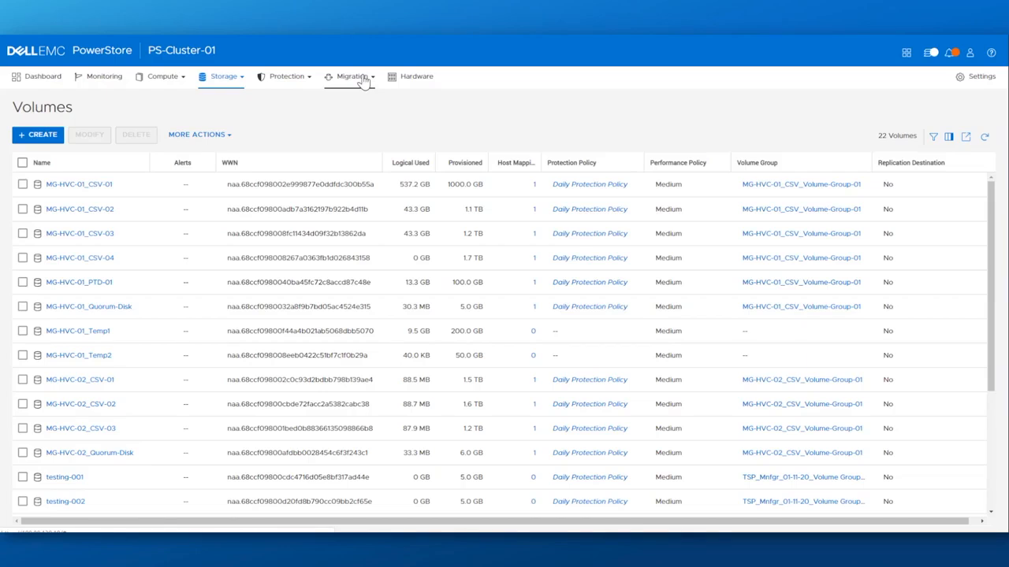
{"action": "mouse_move", "coordinate": [284, 76]}
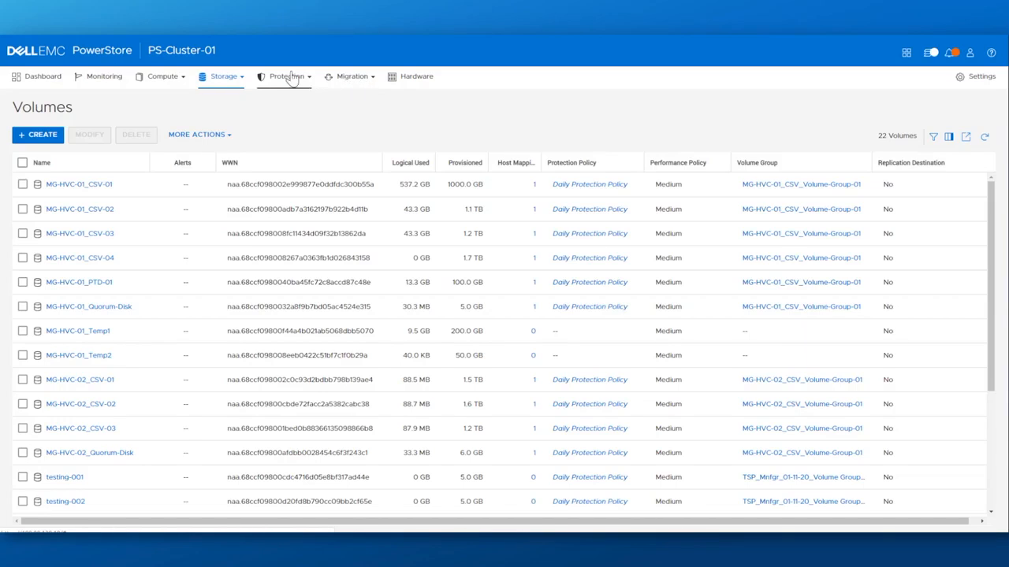
{"action": "left_click", "coordinate": [286, 76]}
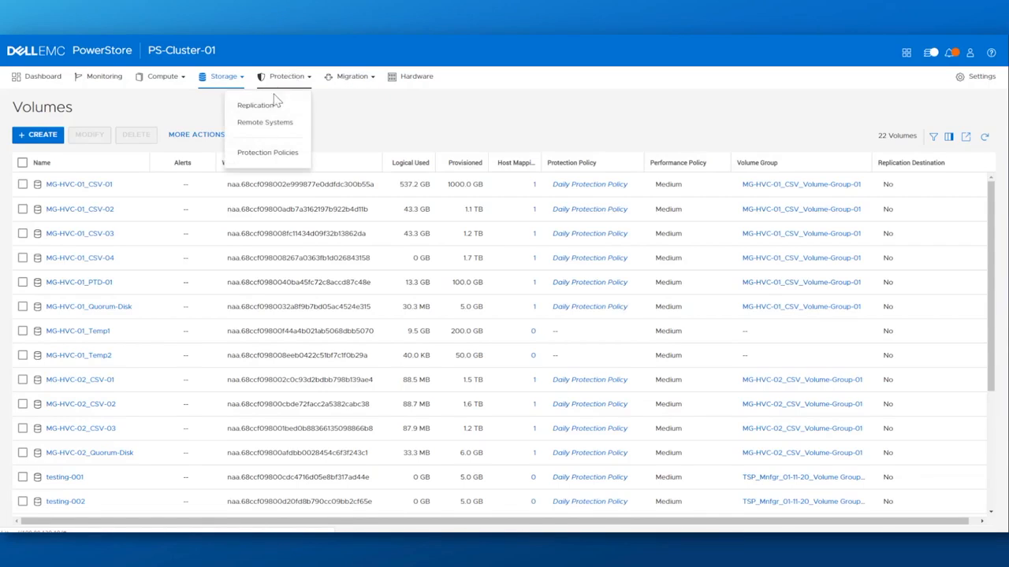
Step: Go to the Protection Policies page listing Daily Protection Policy
{"action": "left_click", "coordinate": [268, 151]}
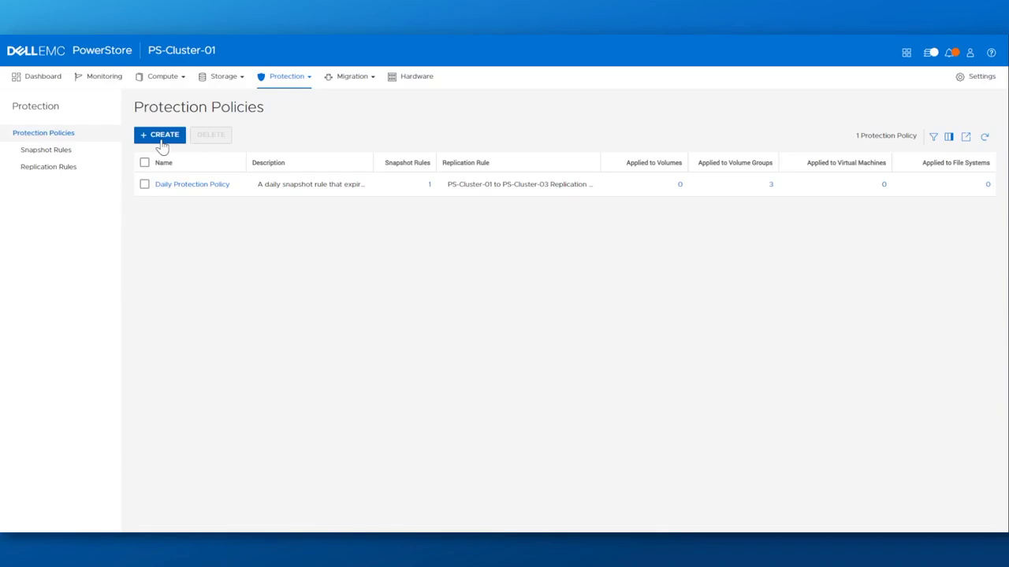
{"action": "mouse_move", "coordinate": [265, 154]}
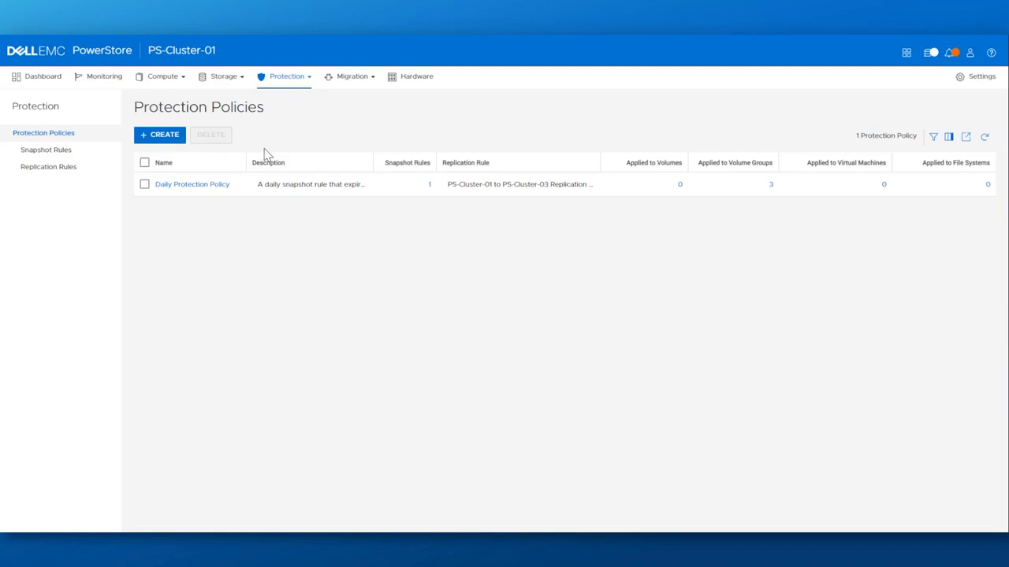
{"action": "mouse_move", "coordinate": [274, 151]}
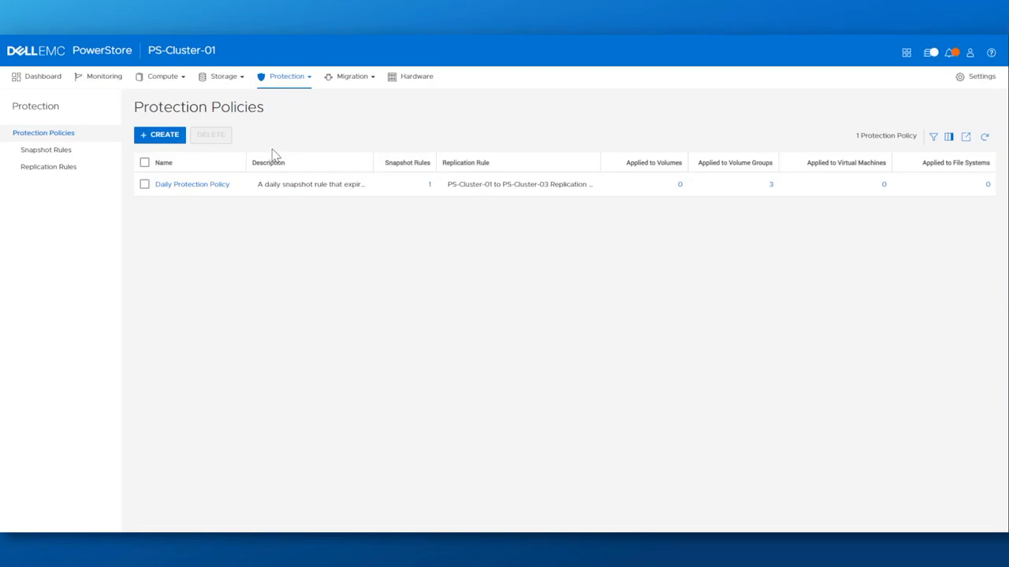
{"action": "mouse_move", "coordinate": [265, 149]}
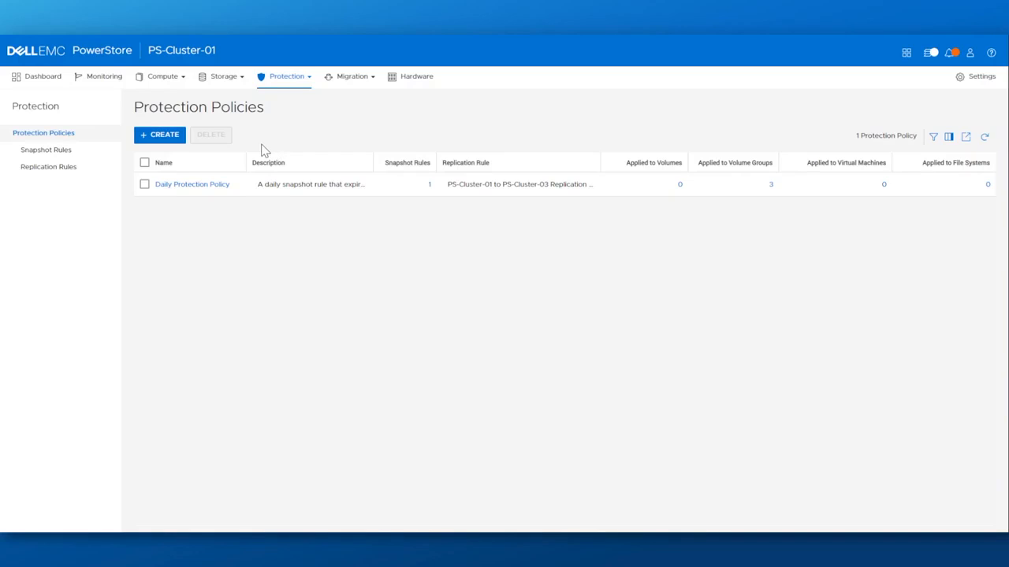
Step: Start a new policy named Demo Protection Policy with the Daily Snapshot Rule included
{"action": "left_click", "coordinate": [160, 133]}
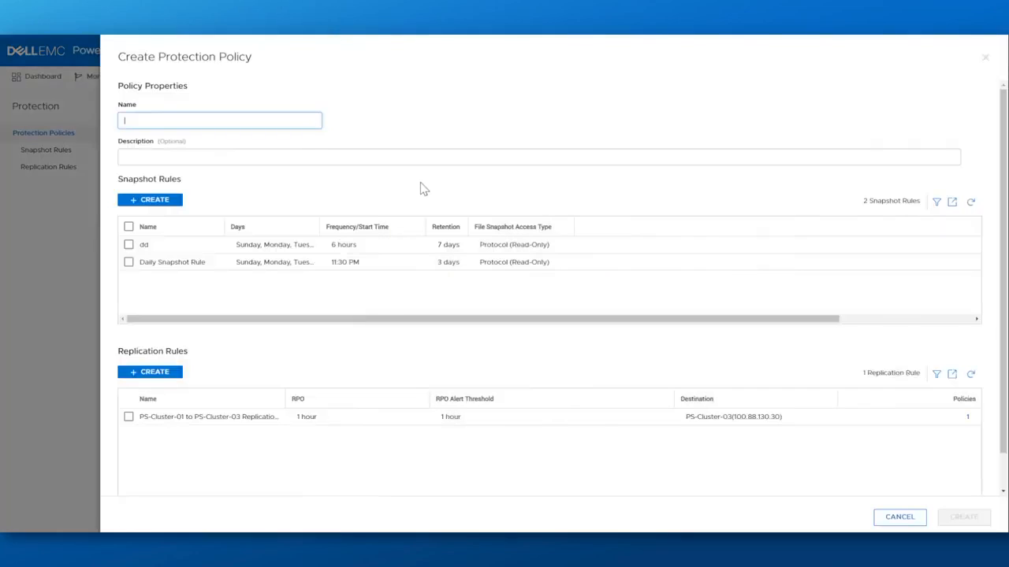
{"action": "type", "text": "Demo Protection Policy"}
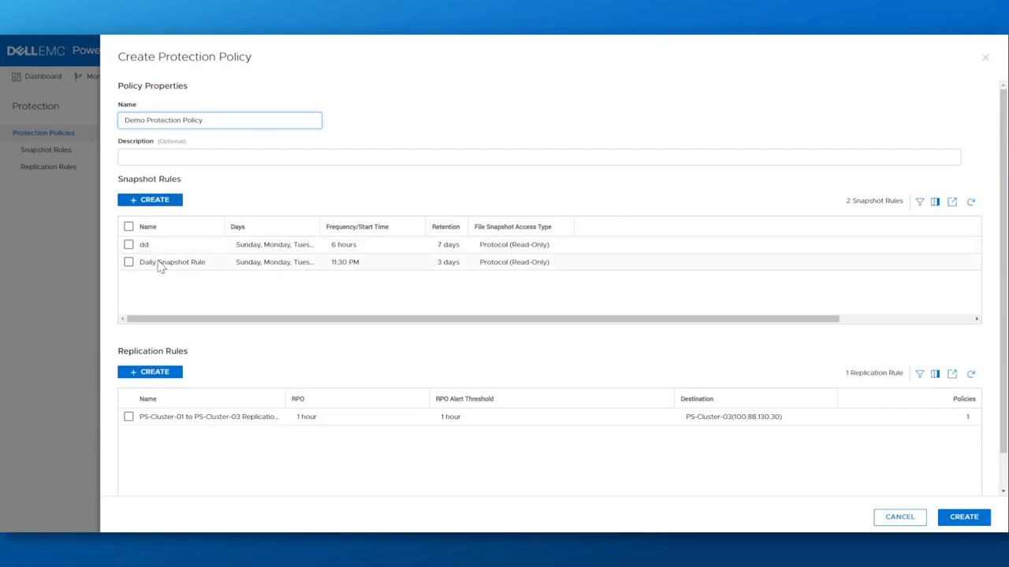
{"action": "left_click", "coordinate": [129, 262]}
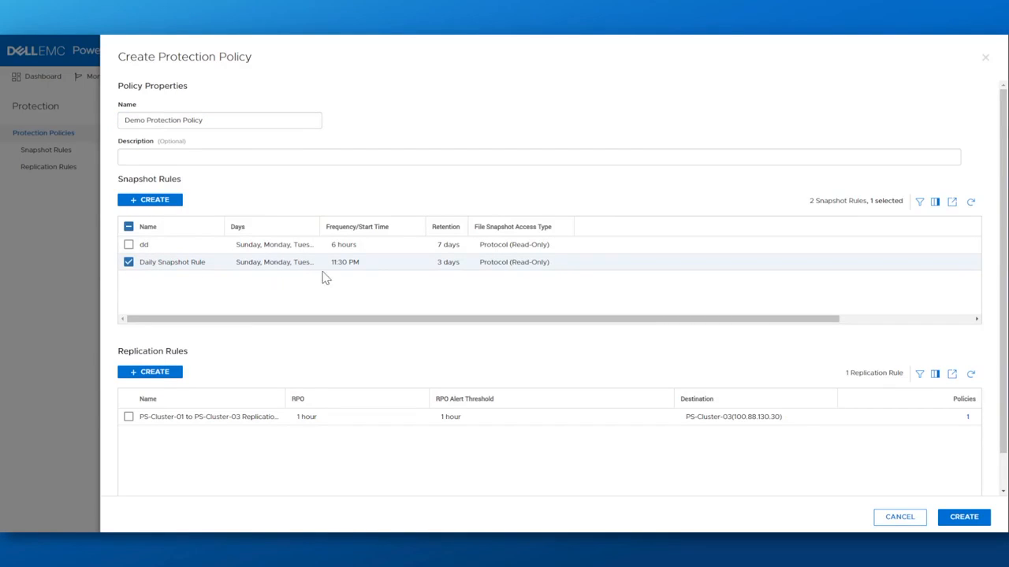
{"action": "mouse_move", "coordinate": [453, 266]}
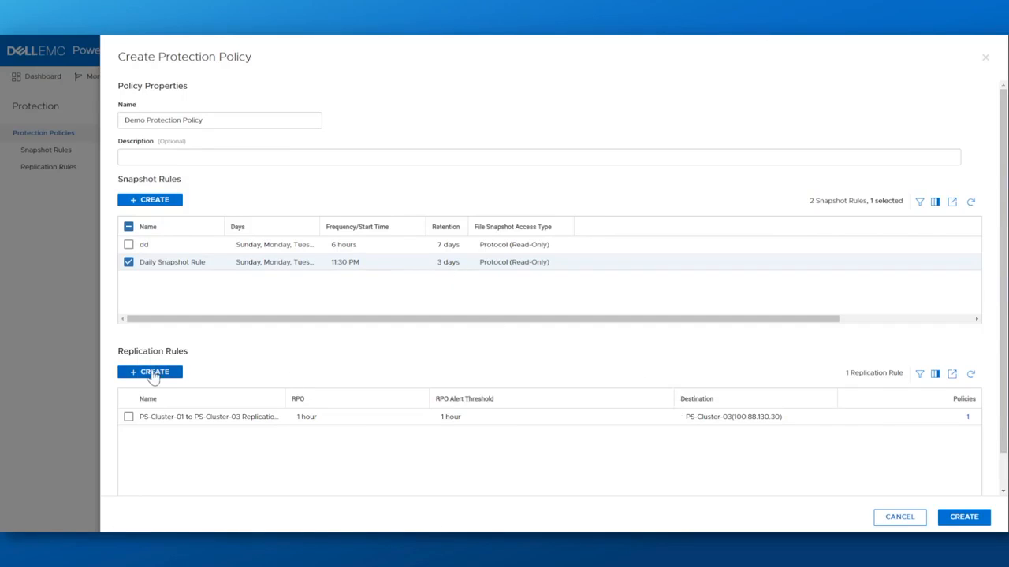
Step: Define a Gold Replication rule targeting PS-Cluster-03 with 1-hour RPO
{"action": "left_click", "coordinate": [150, 372]}
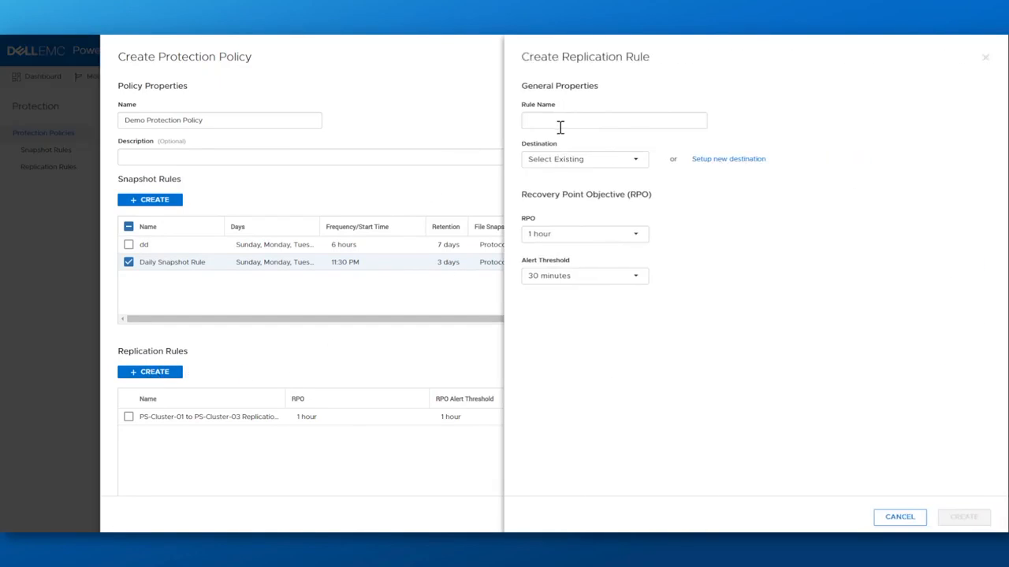
{"action": "type", "text": "Gold"}
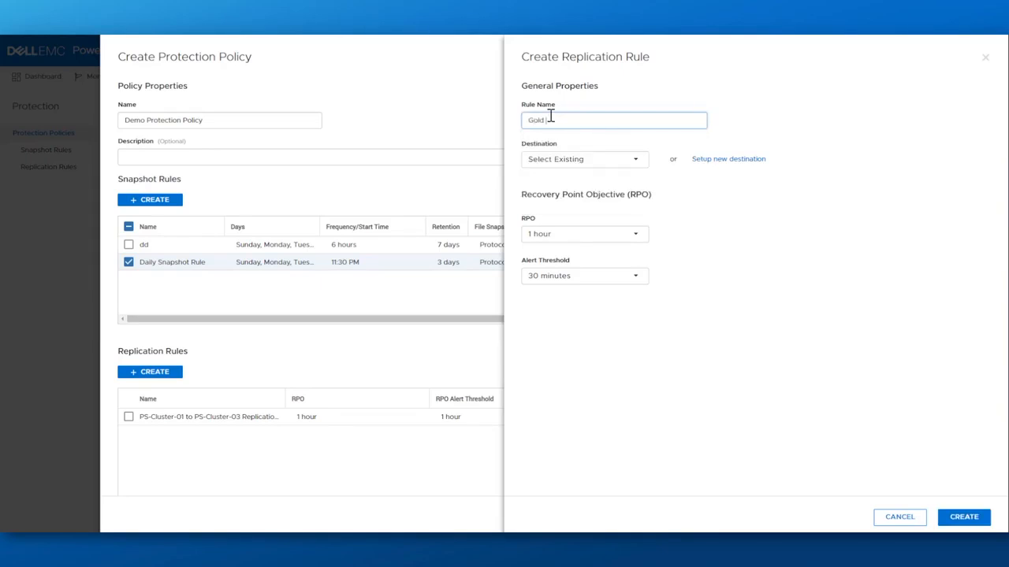
{"action": "type", "text": "Replication"}
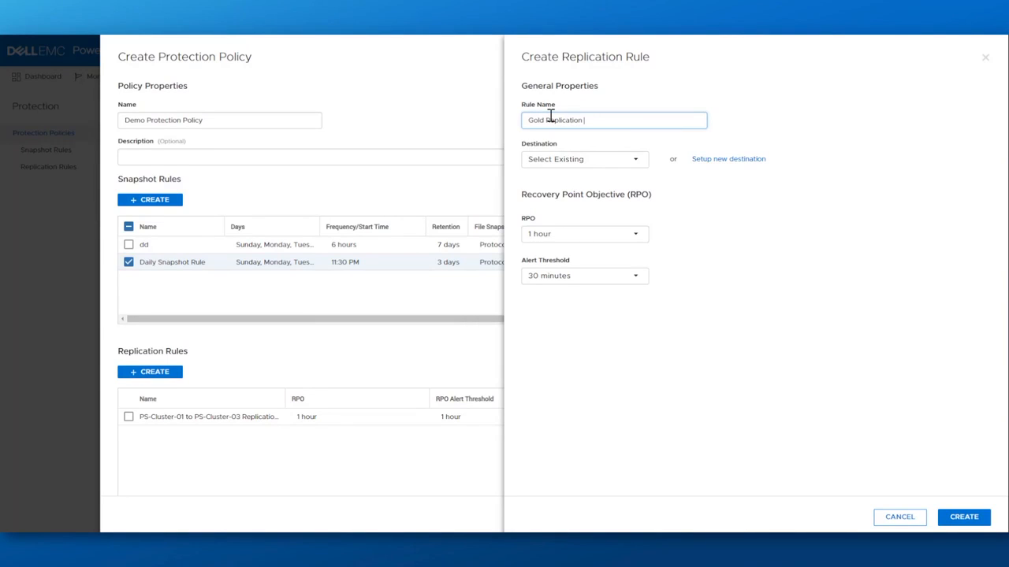
{"action": "left_click", "coordinate": [583, 160]}
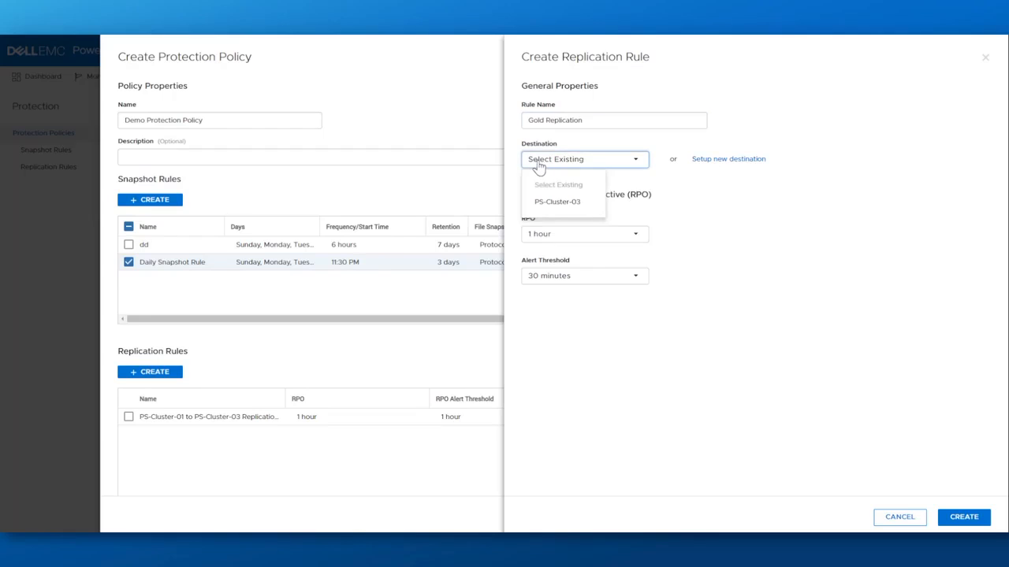
{"action": "left_click", "coordinate": [557, 202]}
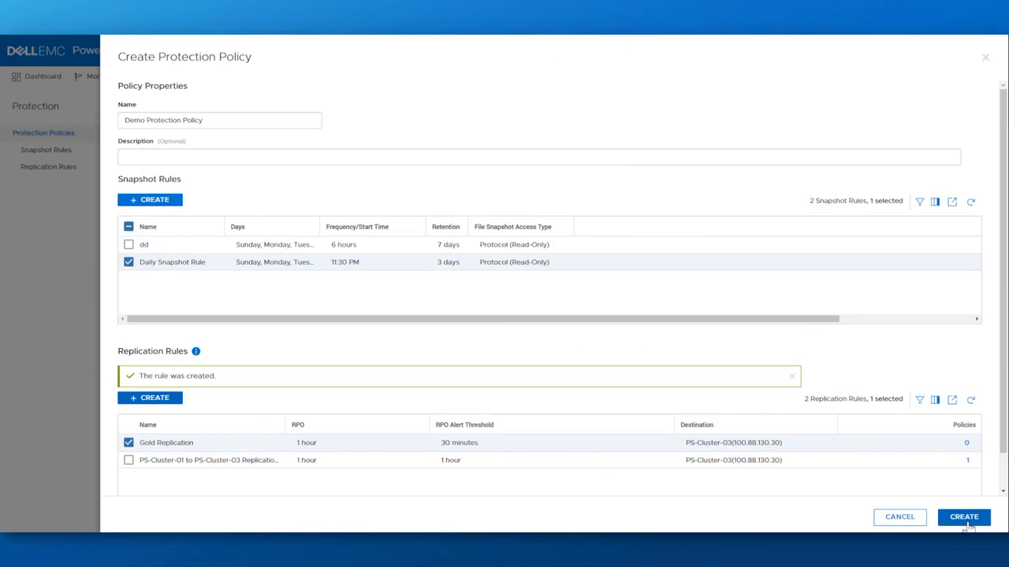
Step: Create Demo Protection Policy so it is listed beside Daily Protection Policy
{"action": "left_click", "coordinate": [963, 517]}
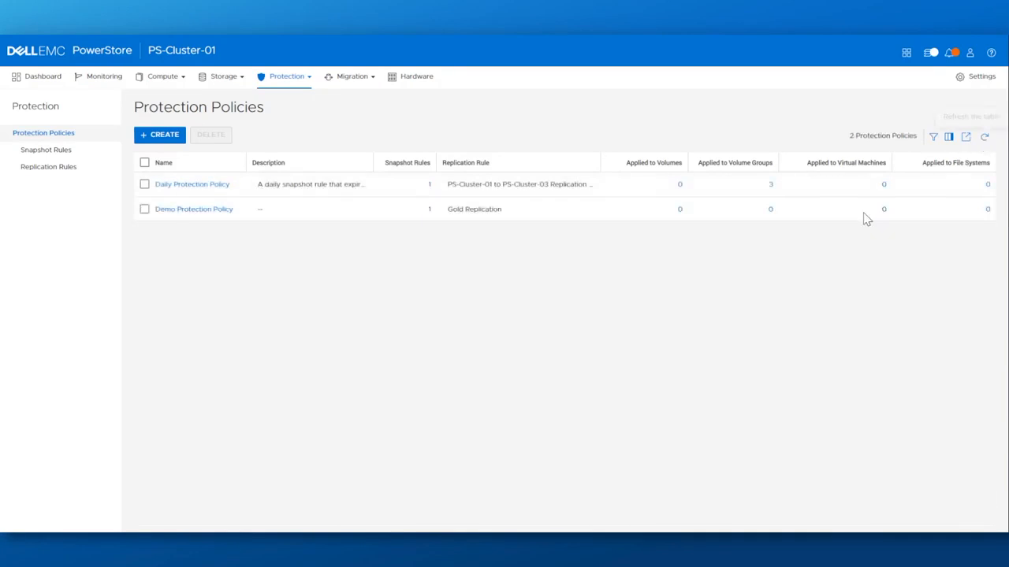
{"action": "mouse_move", "coordinate": [166, 267]}
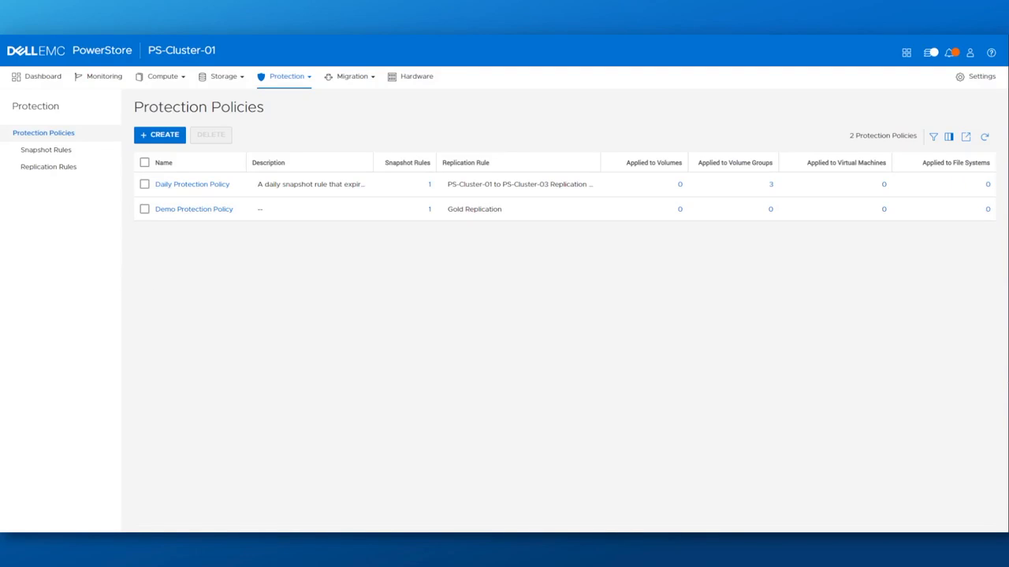
{"action": "mouse_move", "coordinate": [224, 76]}
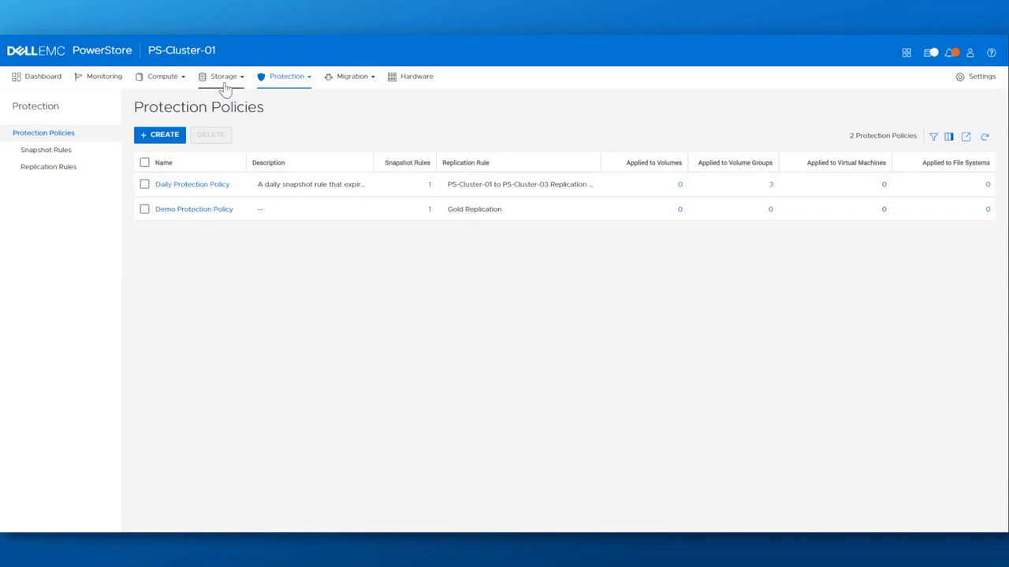
Step: Show the Volume Groups page listing five volume groups on PS-Cluster-01
{"action": "left_click", "coordinate": [223, 76]}
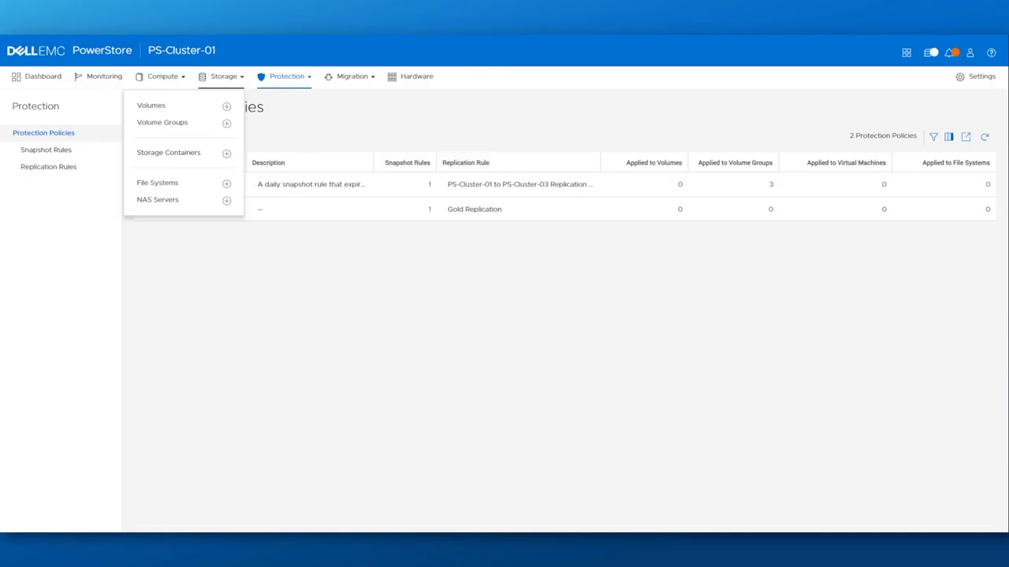
{"action": "left_click", "coordinate": [160, 123]}
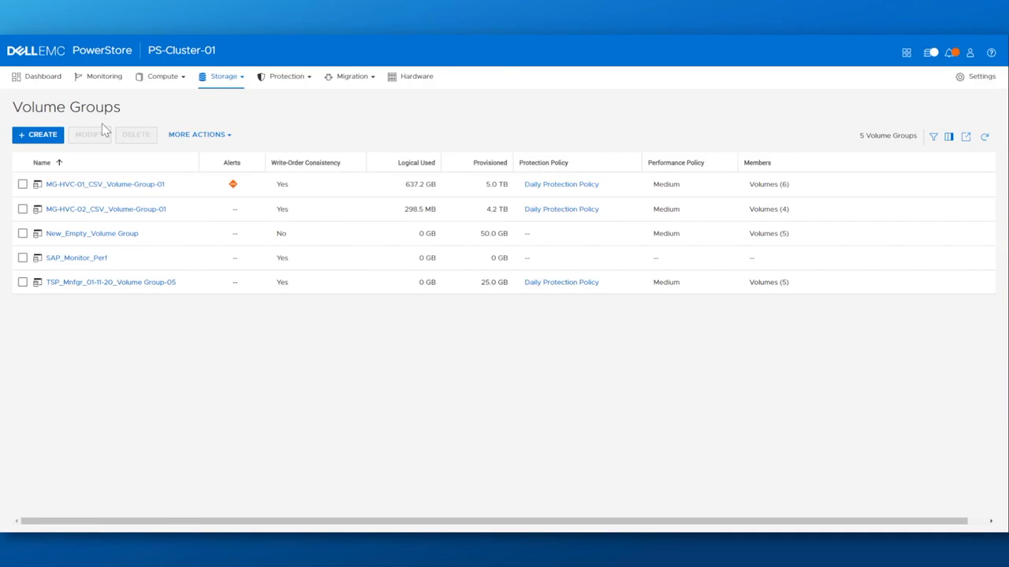
{"action": "mouse_move", "coordinate": [101, 122]}
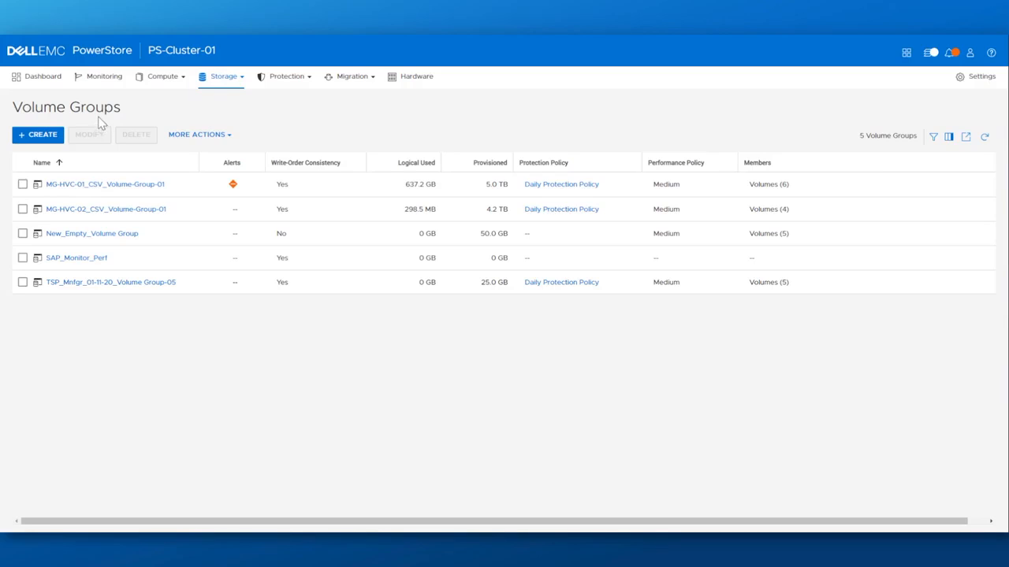
{"action": "mouse_move", "coordinate": [186, 82]}
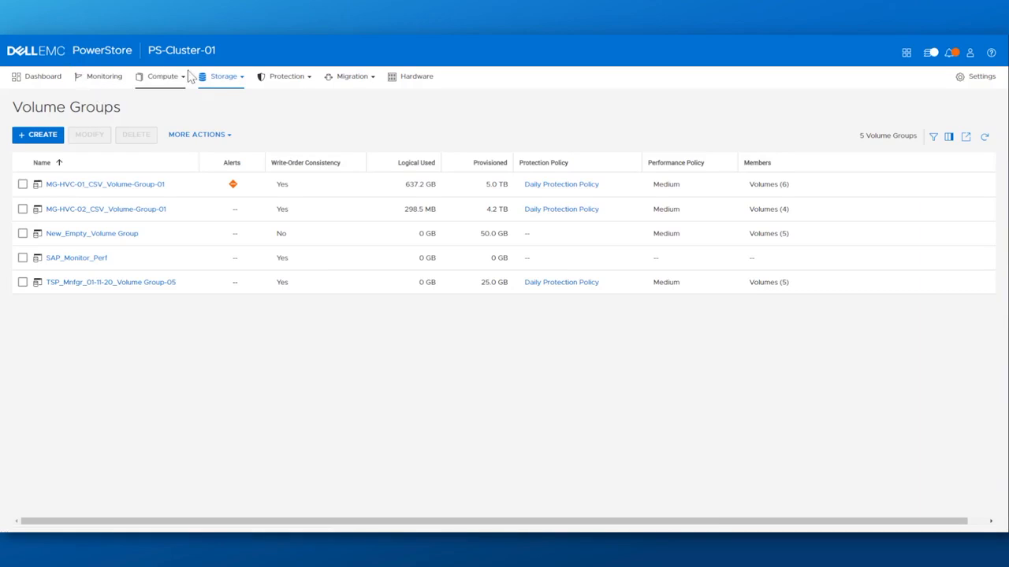
Step: Fill the Create Volumes form: prefix demo_volu, quantity 5, size 10 GB, volume group New_Empty_Volume_Group
{"action": "left_click", "coordinate": [224, 76]}
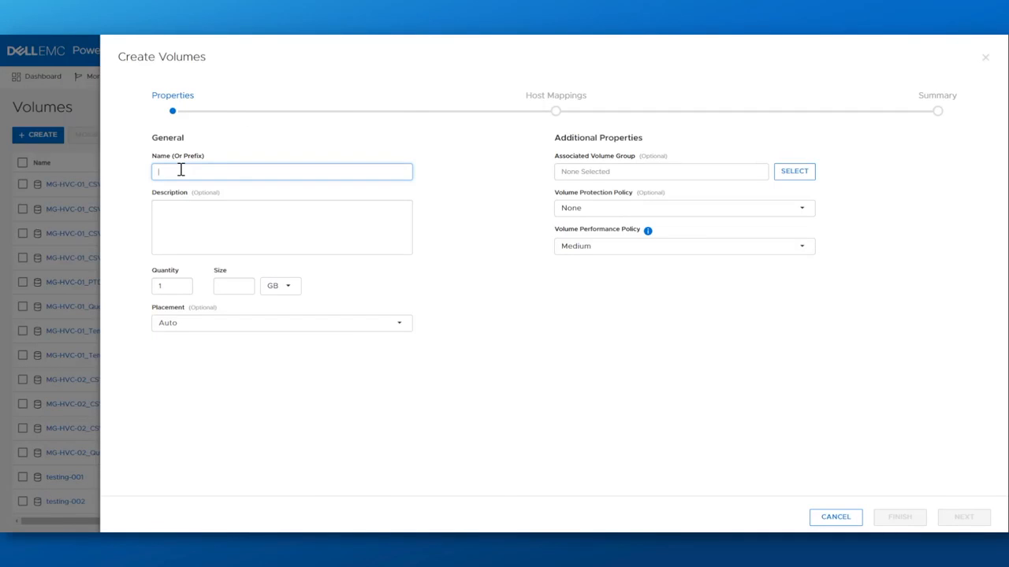
{"action": "type", "text": "demo_volumes"}
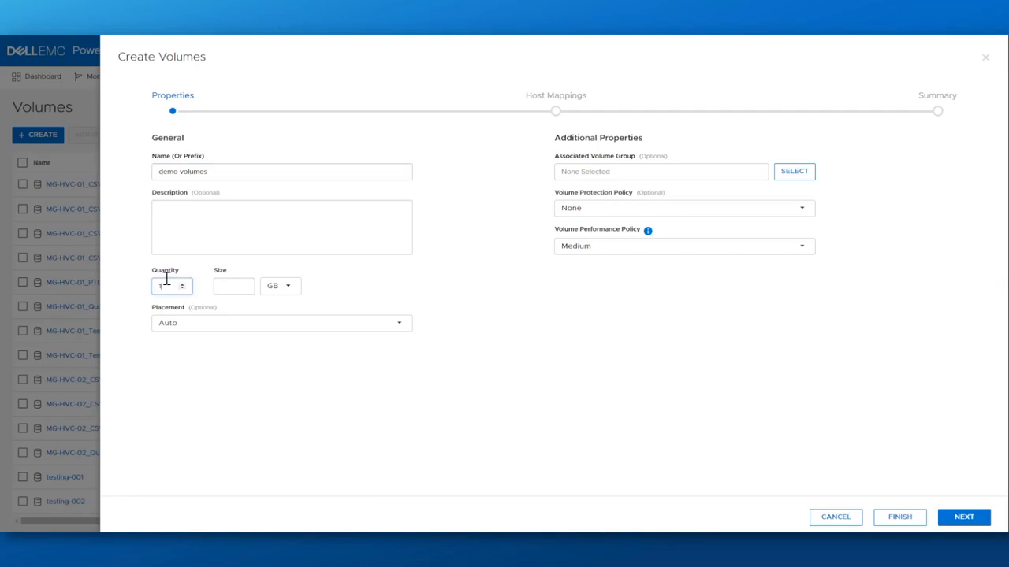
{"action": "type", "text": "5"}
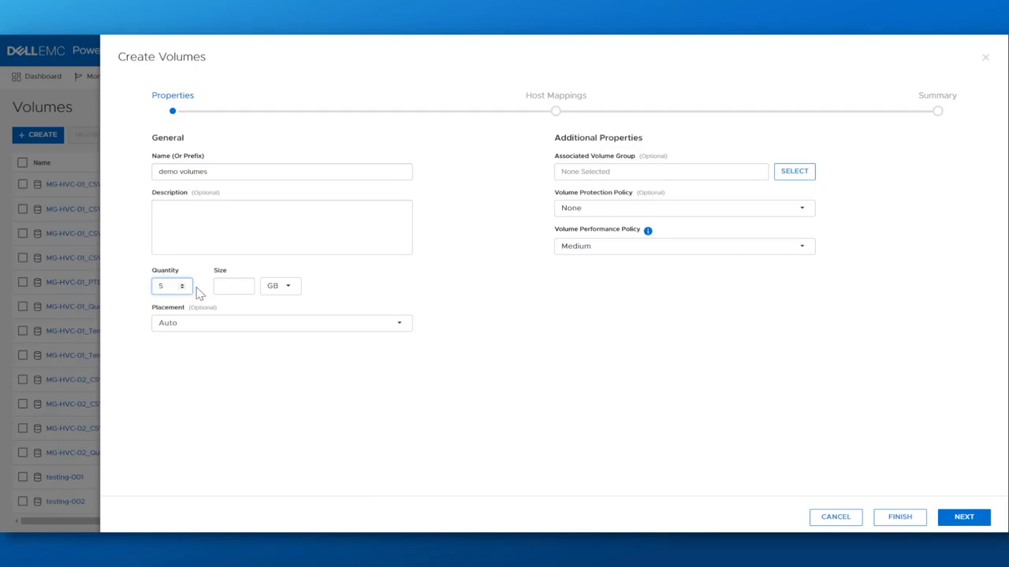
{"action": "type", "text": "10"}
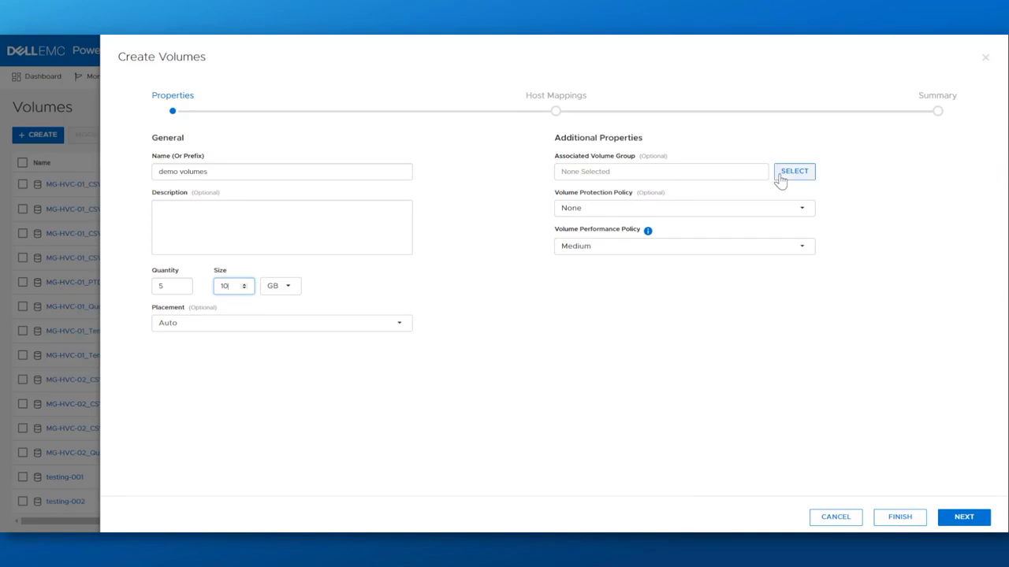
{"action": "left_click", "coordinate": [794, 171]}
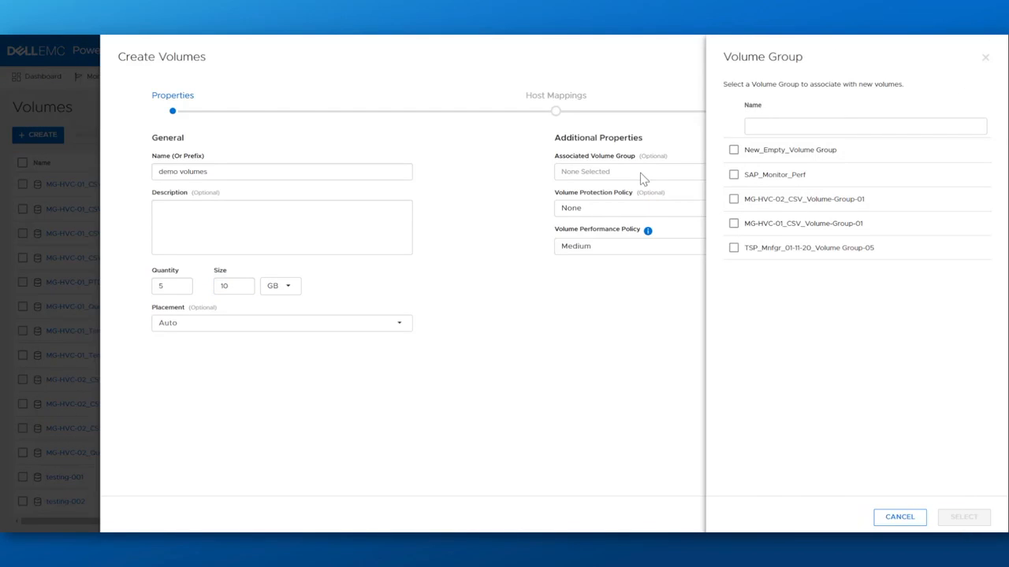
{"action": "mouse_move", "coordinate": [719, 161]}
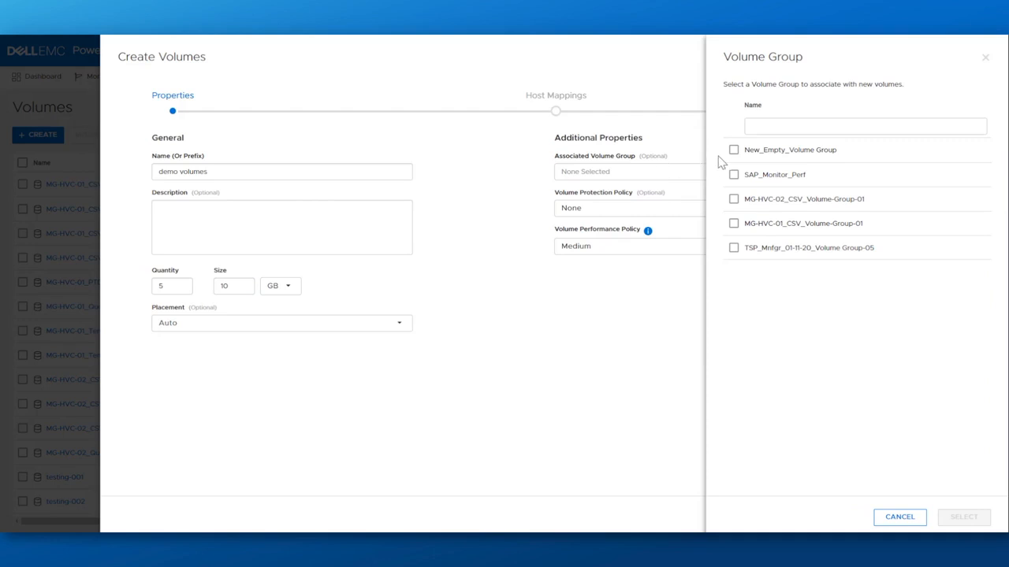
{"action": "left_click", "coordinate": [734, 148]}
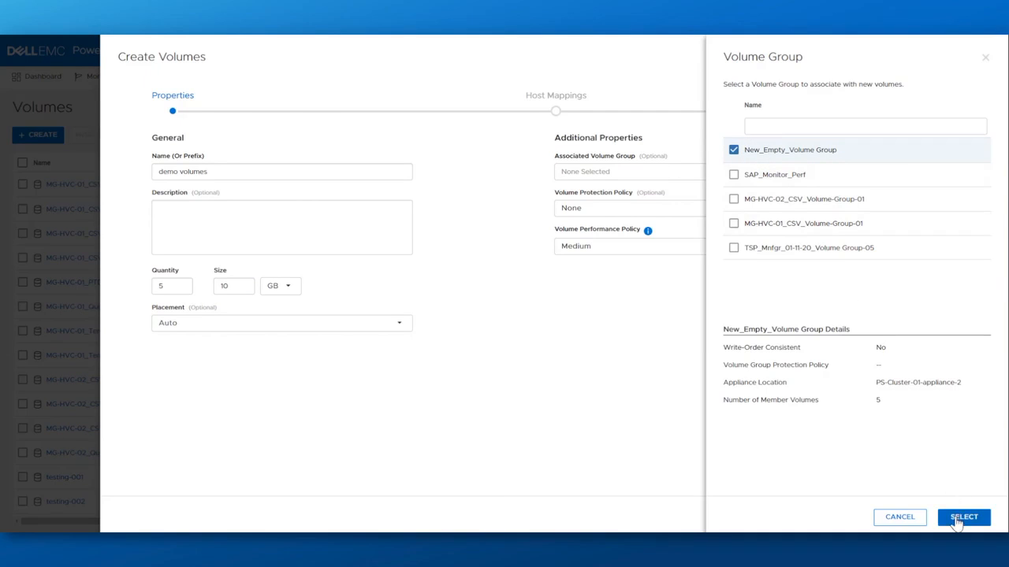
{"action": "left_click", "coordinate": [963, 517]}
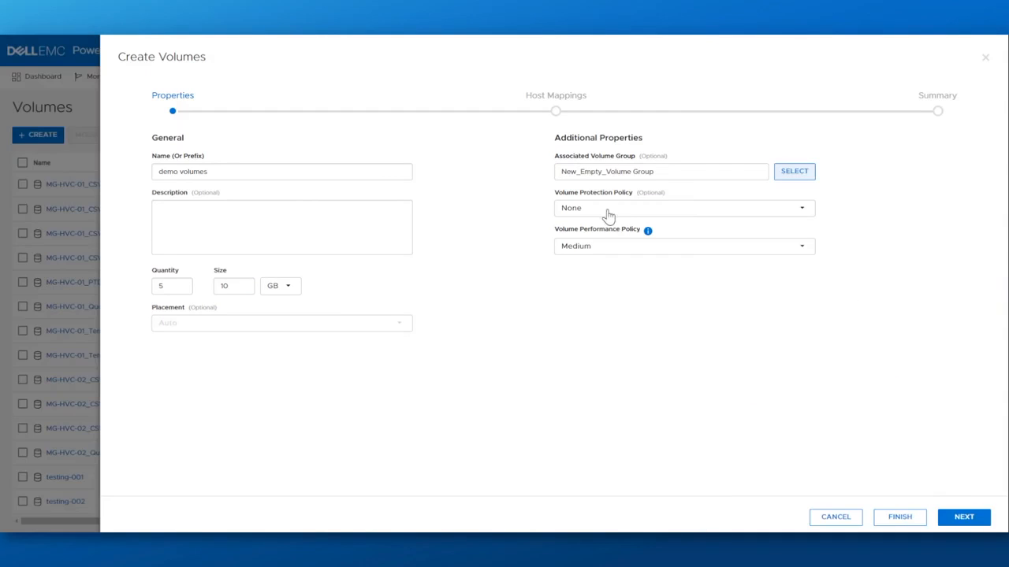
Step: Create the five demo volumes under Demo Protection Policy, then show the Internal Migration sessions
{"action": "left_click", "coordinate": [682, 208]}
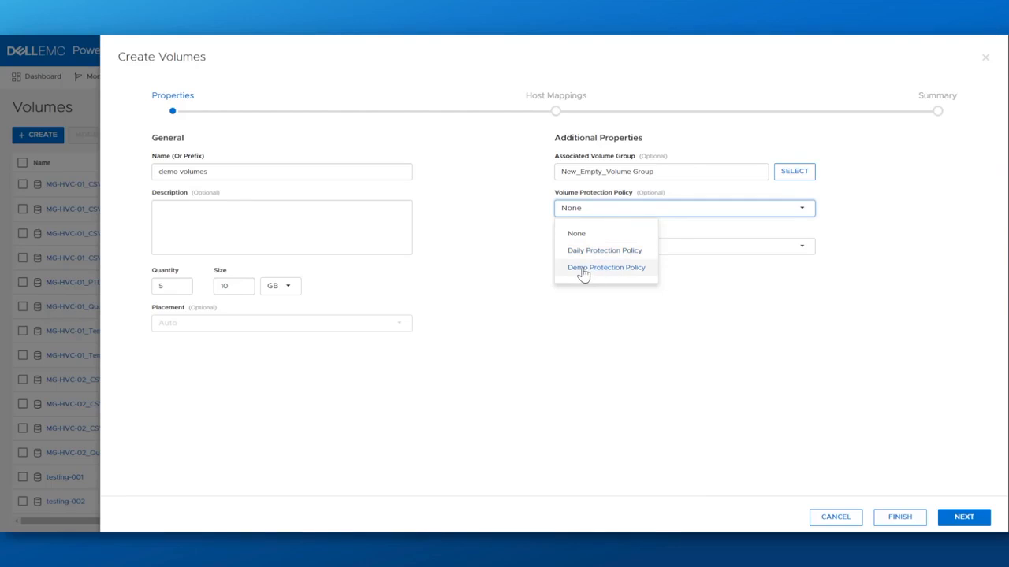
{"action": "left_click", "coordinate": [605, 268]}
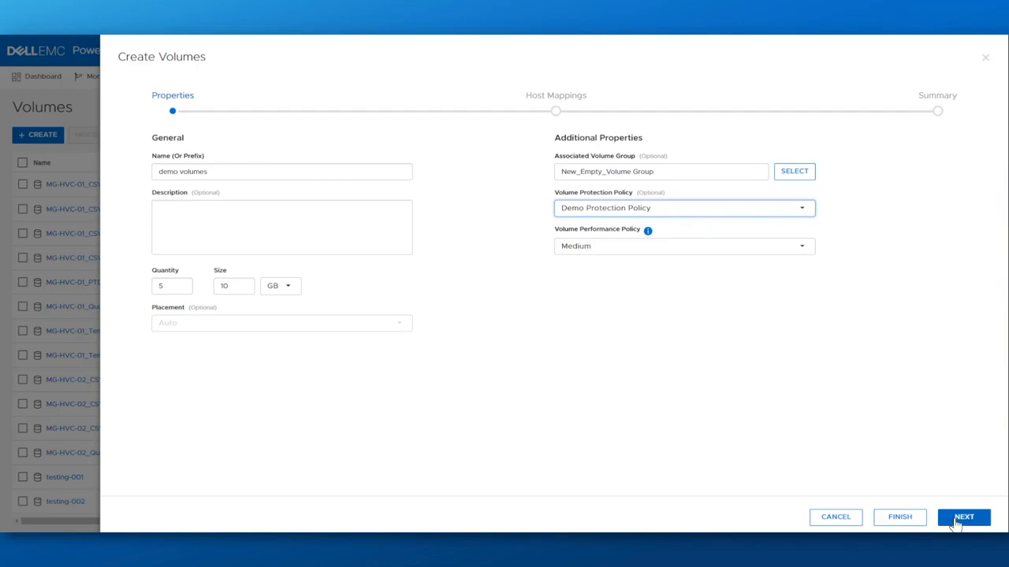
{"action": "left_click", "coordinate": [963, 517]}
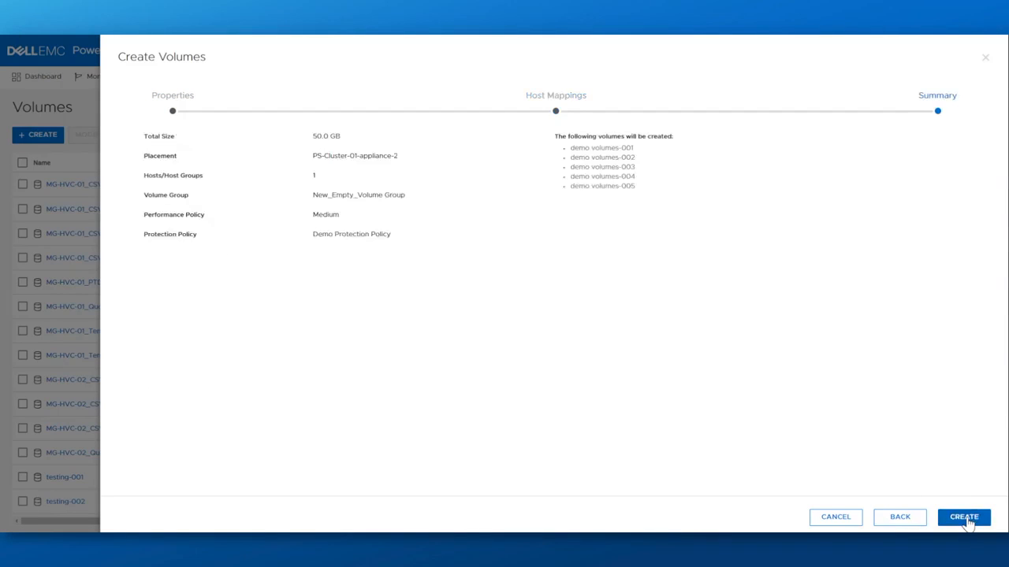
{"action": "left_click", "coordinate": [963, 517]}
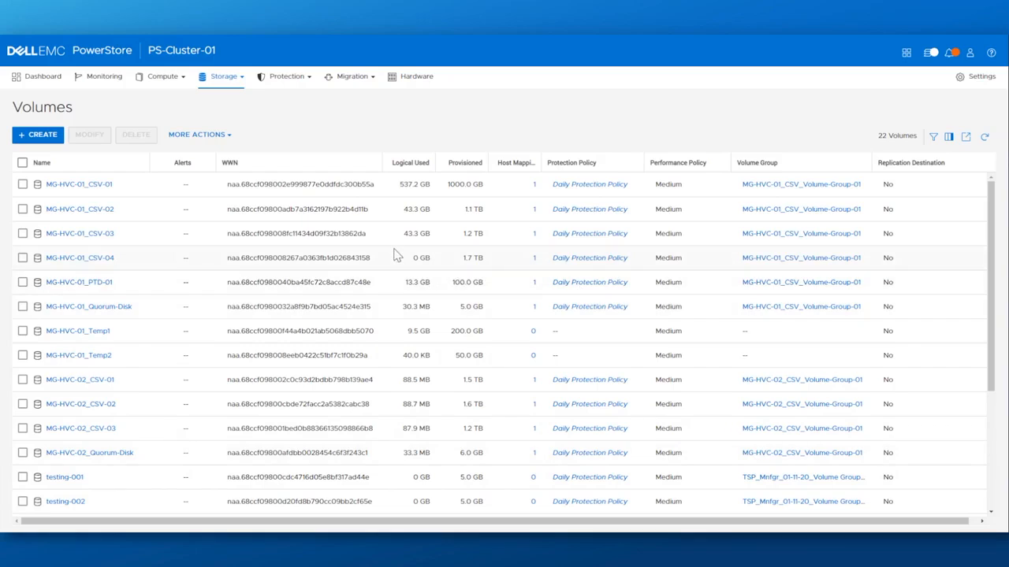
{"action": "mouse_move", "coordinate": [163, 76]}
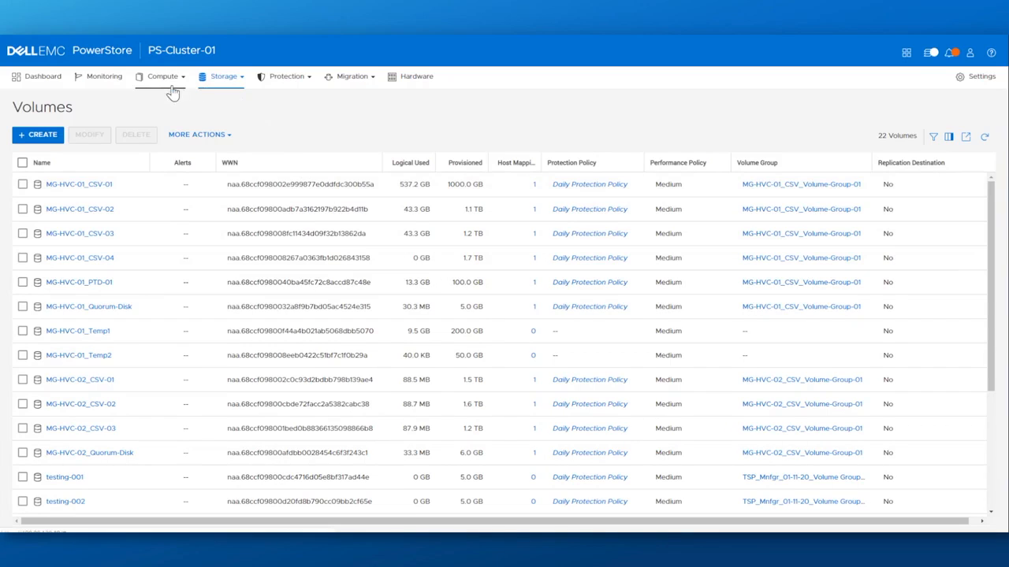
{"action": "mouse_move", "coordinate": [50, 37]}
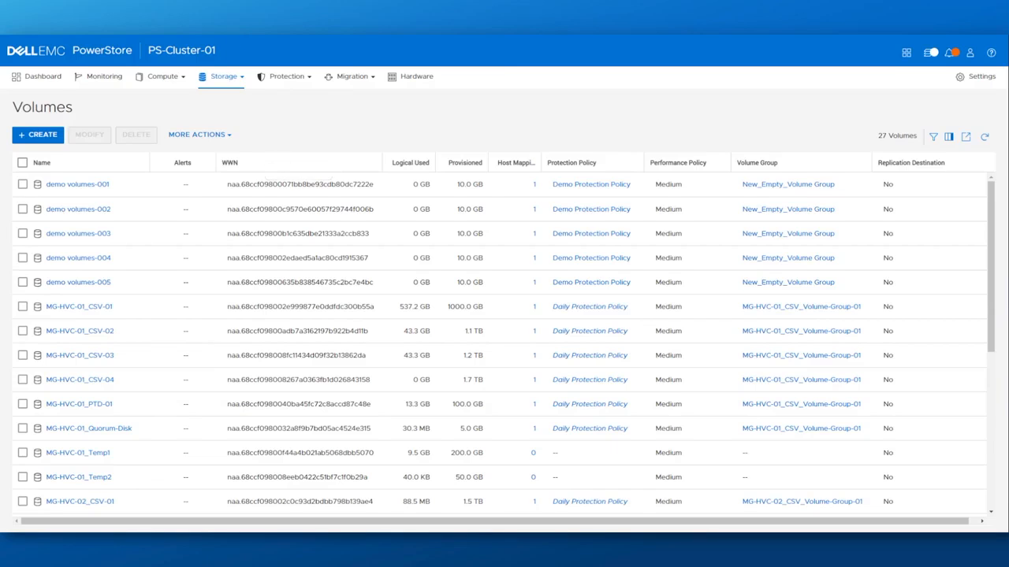
{"action": "left_click", "coordinate": [350, 76]}
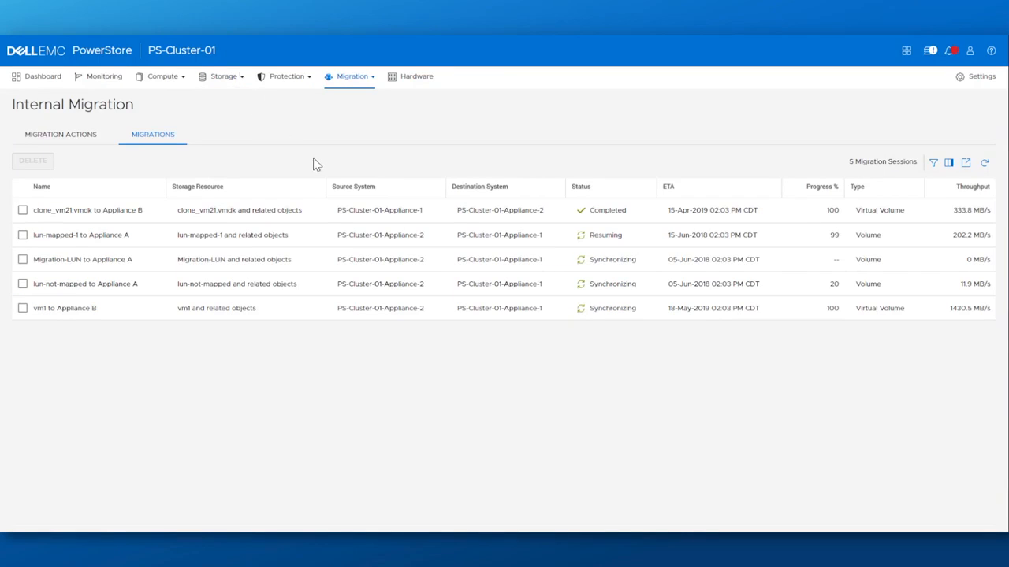
{"action": "mouse_move", "coordinate": [476, 220]}
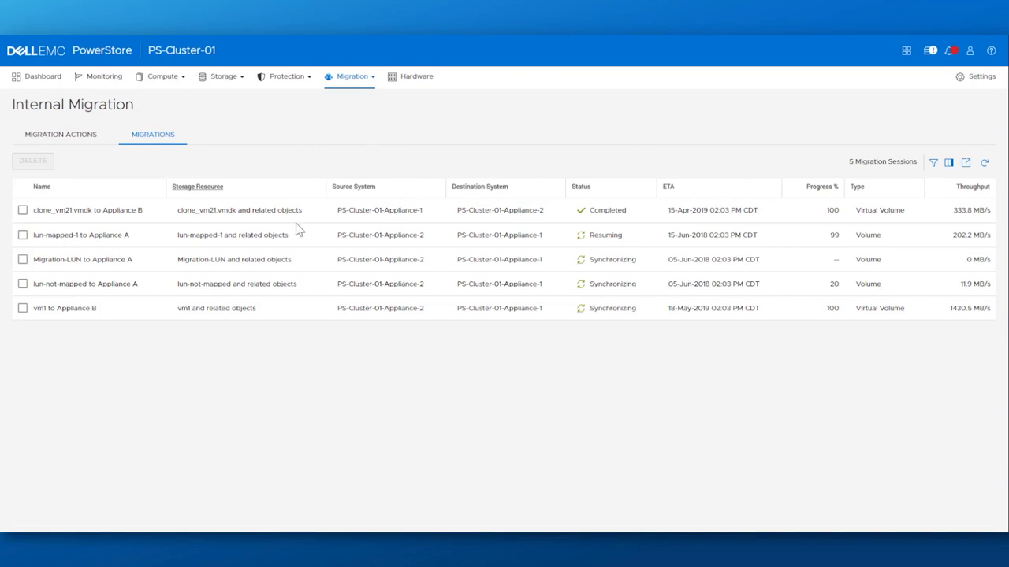
{"action": "mouse_move", "coordinate": [350, 284]}
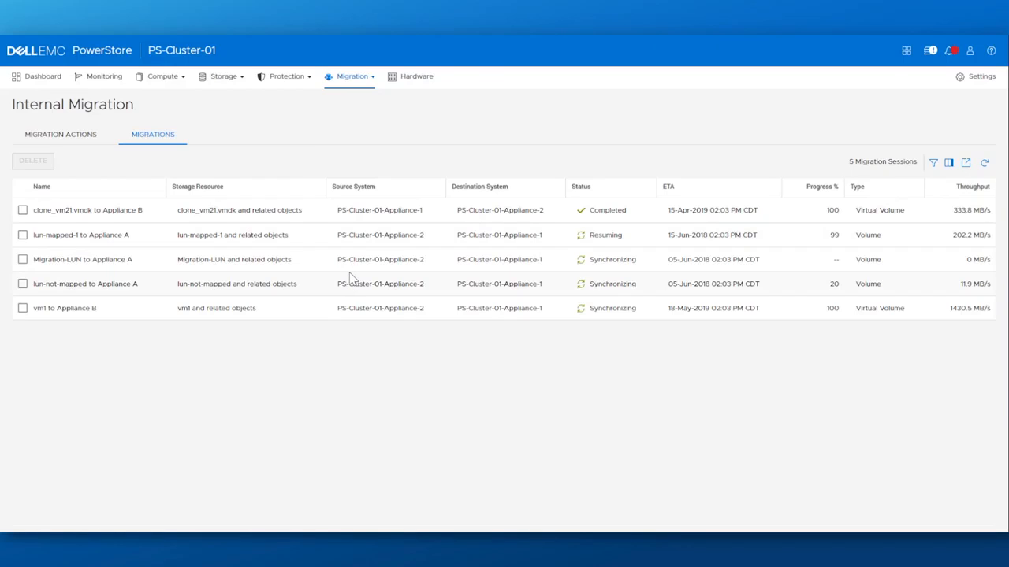
{"action": "mouse_move", "coordinate": [523, 264]}
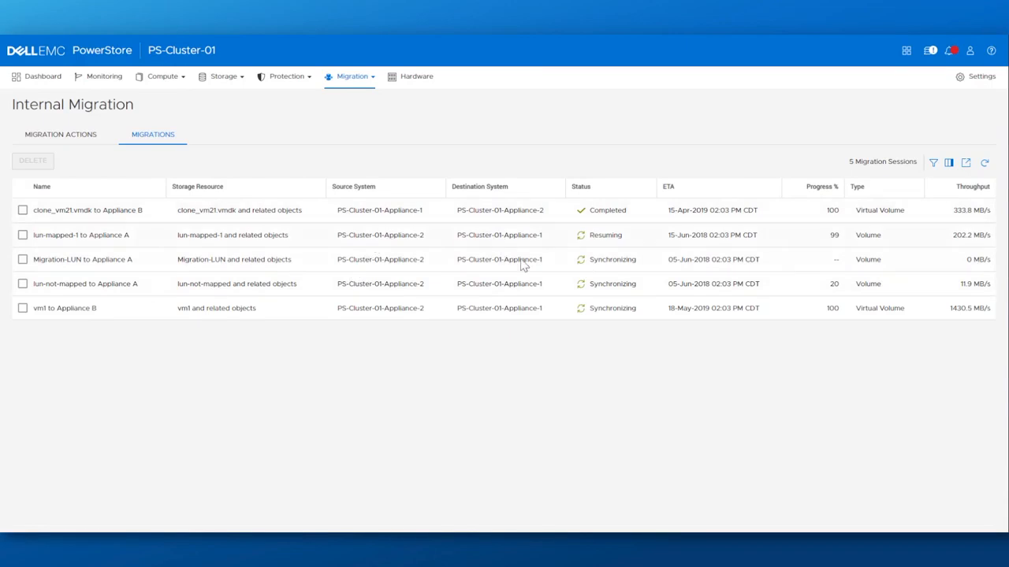
{"action": "mouse_move", "coordinate": [354, 82]}
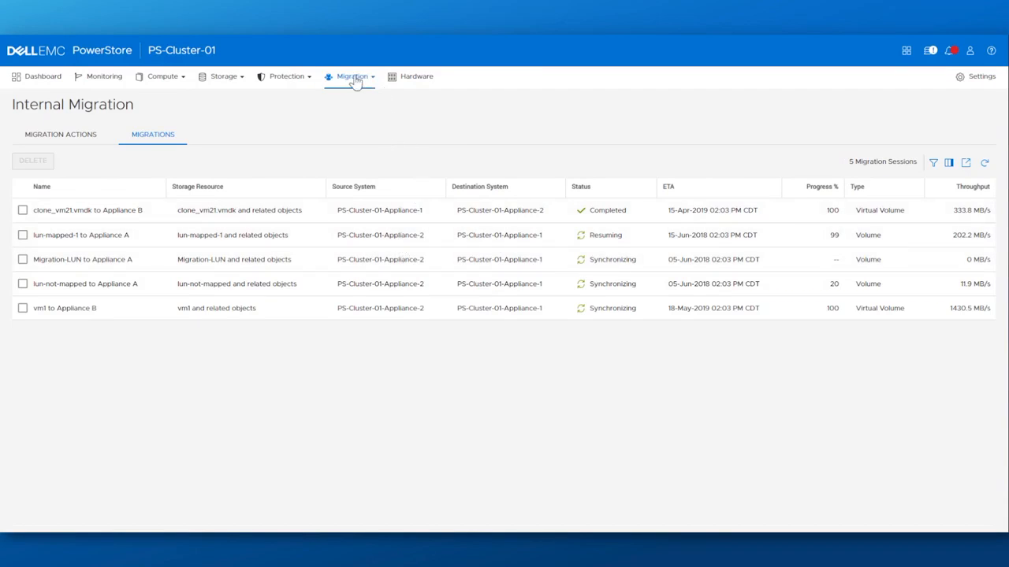
Step: Go to the Migration menu to reach the Import External Storage page
{"action": "left_click", "coordinate": [350, 76]}
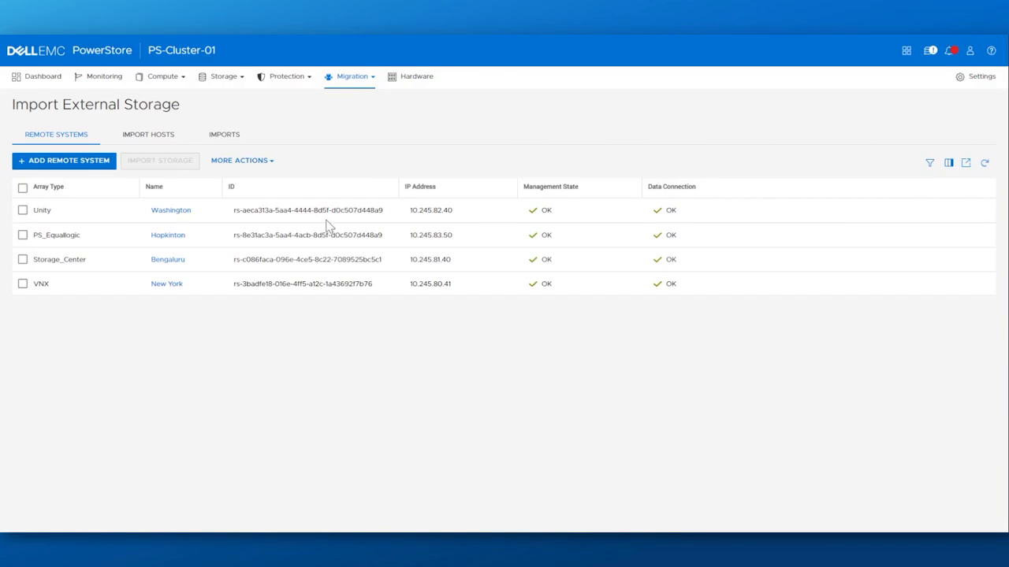
{"action": "mouse_move", "coordinate": [252, 274]}
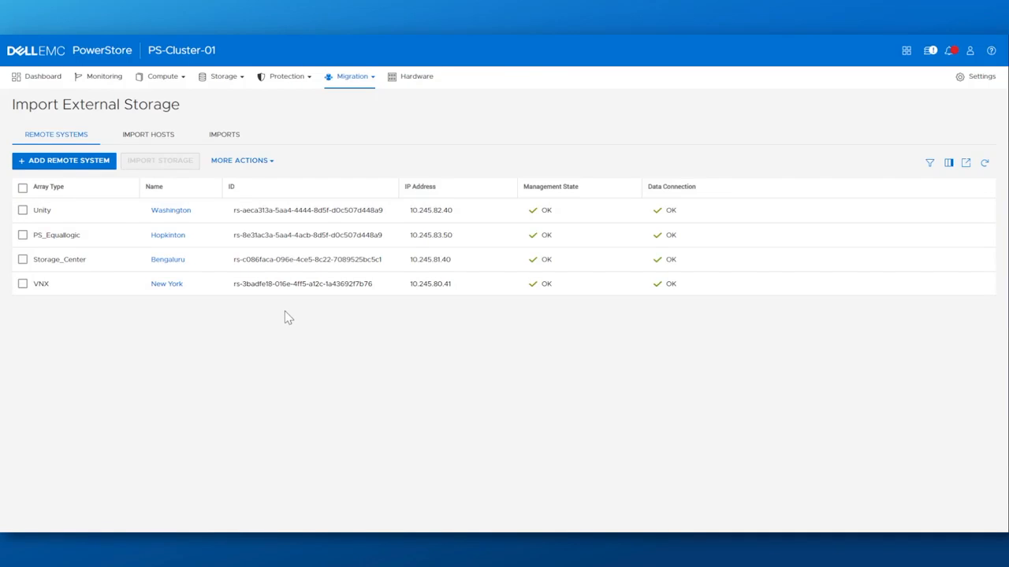
{"action": "mouse_move", "coordinate": [299, 290]}
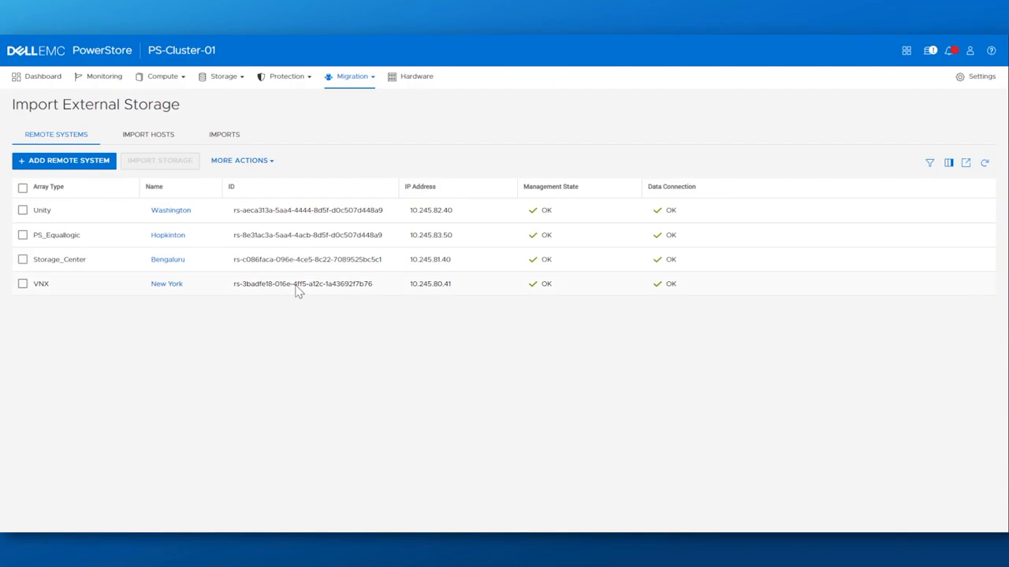
Step: View the Hardware appliances list and bring up the details of PS-Cluster-01-Appliance-1
{"action": "left_click", "coordinate": [416, 76]}
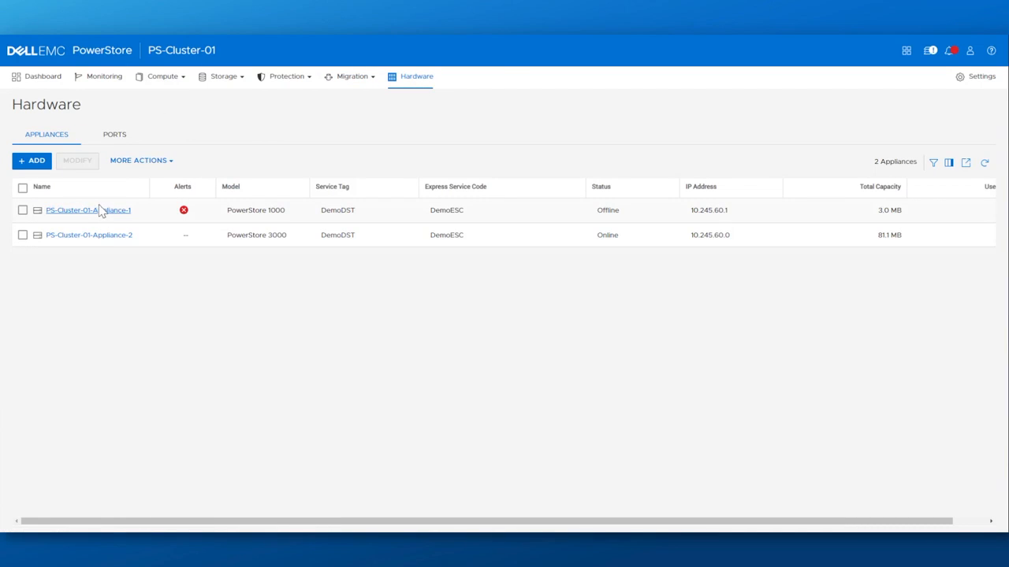
{"action": "left_click", "coordinate": [88, 210]}
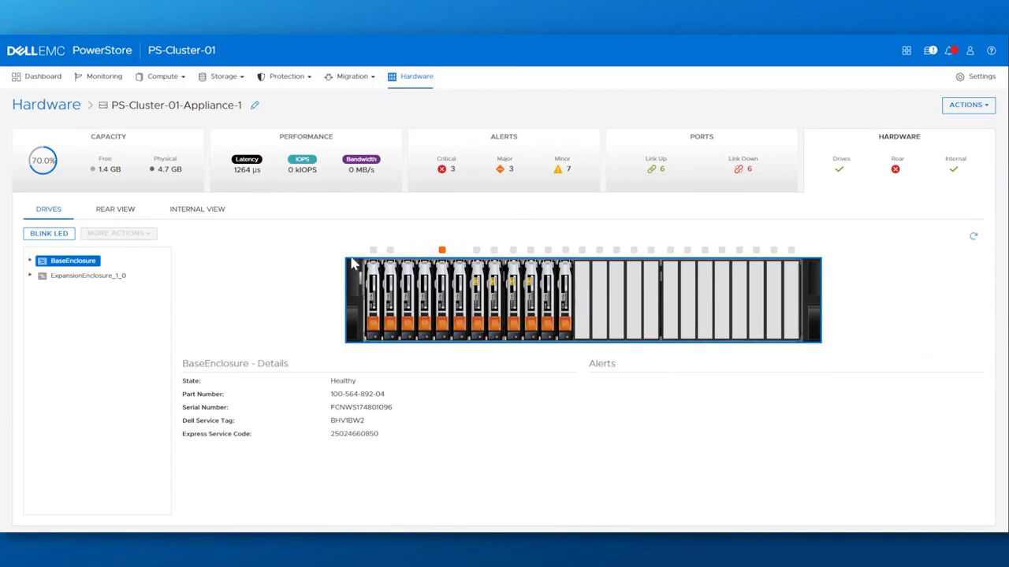
Step: Show Appliance-1's rear view, expand BaseEnclosure and inspect the EmbeddedModule details
{"action": "left_click", "coordinate": [115, 208]}
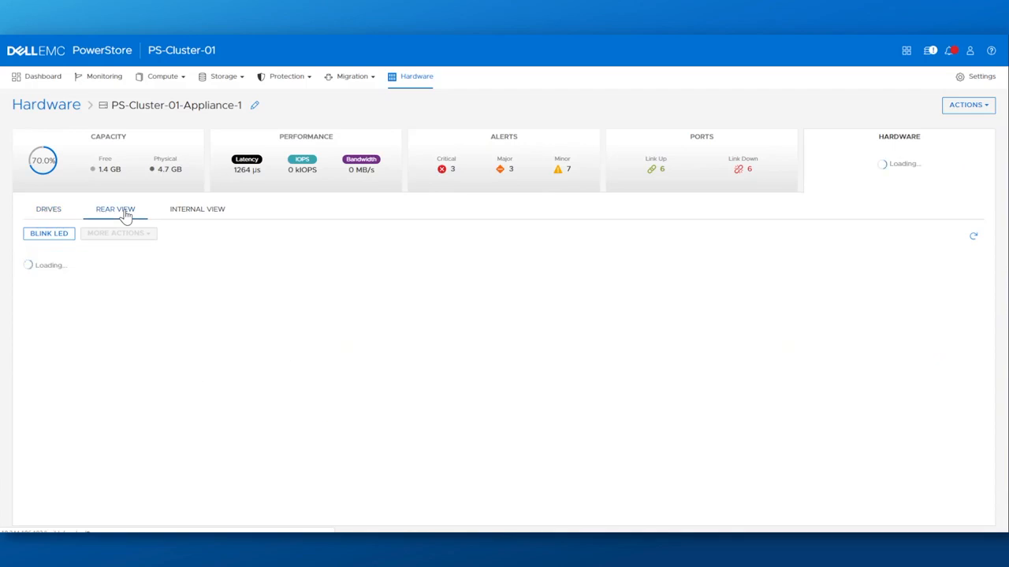
{"action": "left_click", "coordinate": [115, 208]}
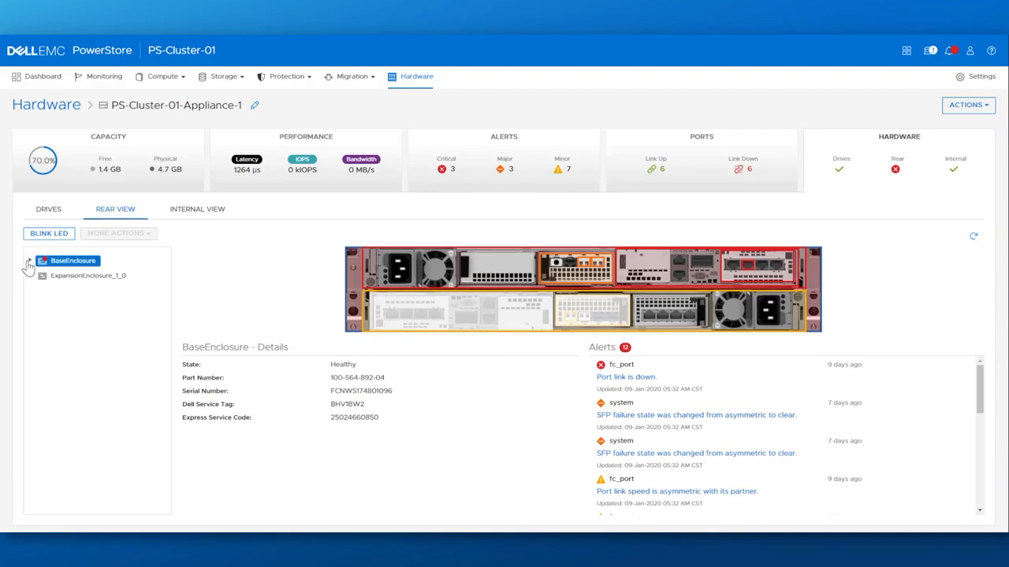
{"action": "left_click", "coordinate": [32, 261]}
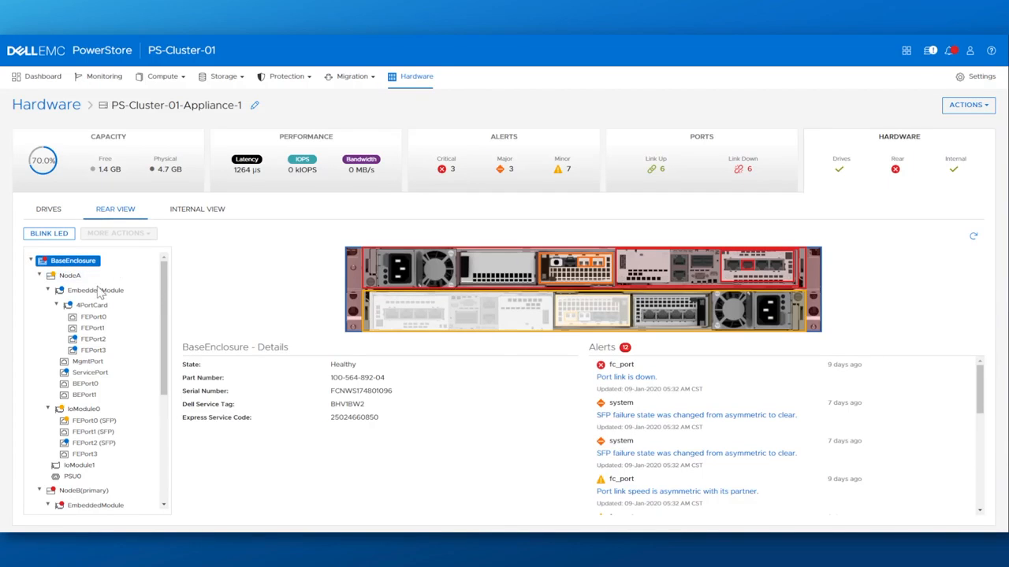
{"action": "left_click", "coordinate": [94, 290]}
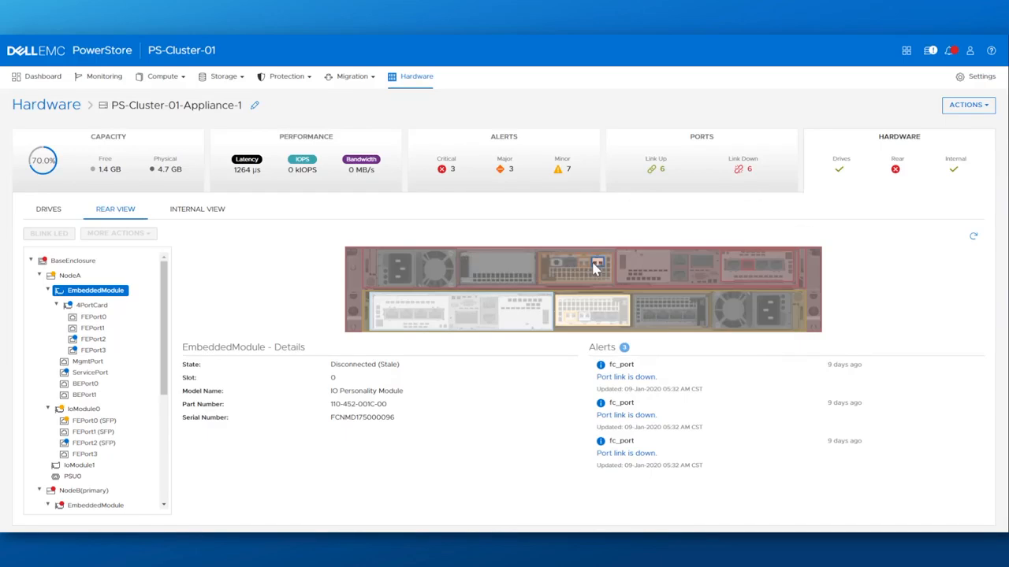
{"action": "left_click", "coordinate": [597, 263]}
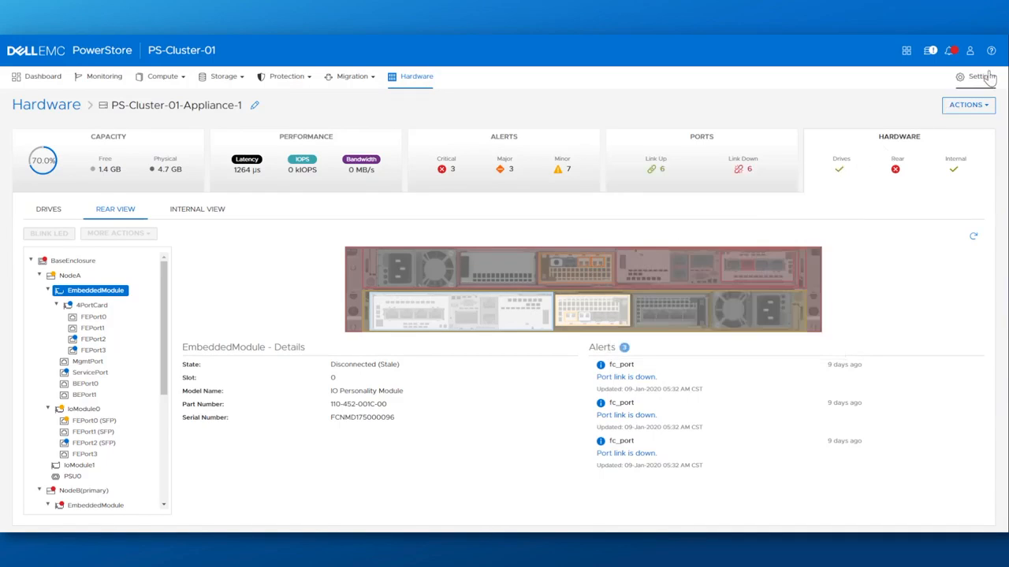
Step: Go to the cluster Settings page showing the PS-Cluster-01 properties
{"action": "left_click", "coordinate": [980, 75]}
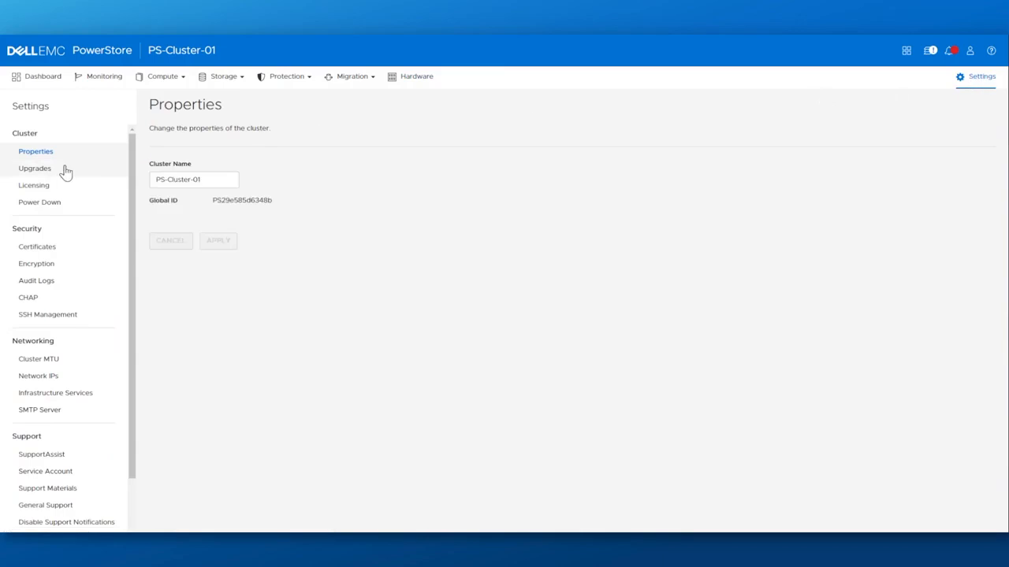
Step: Review the Upgrades, Certificates and Audit Logs settings pages
{"action": "left_click", "coordinate": [34, 167]}
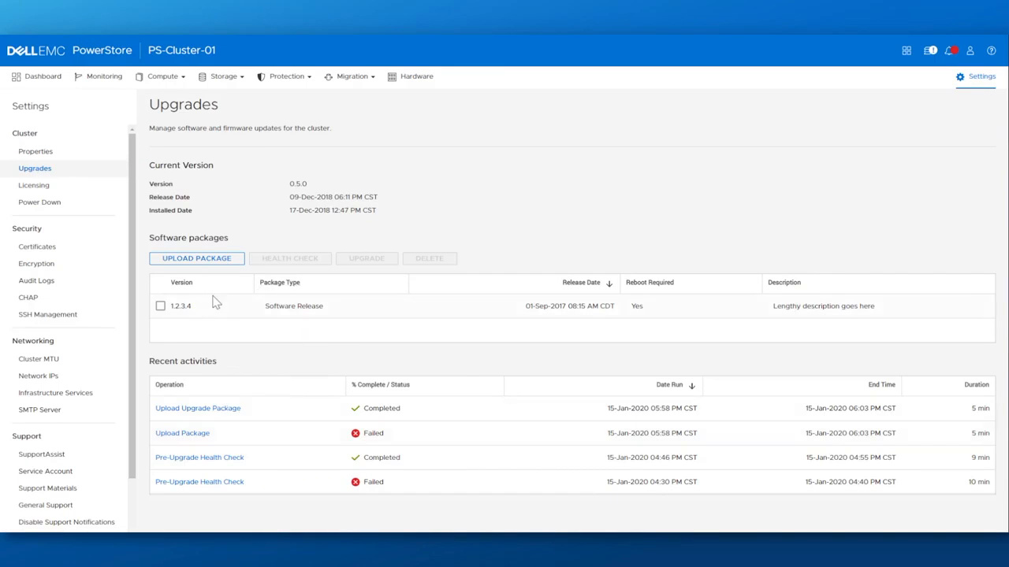
{"action": "left_click", "coordinate": [38, 246]}
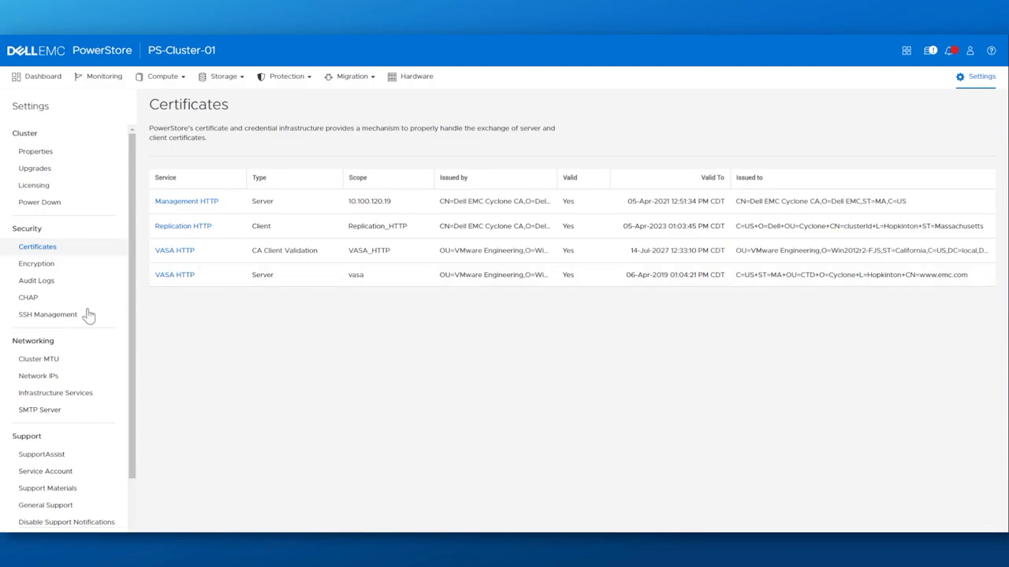
{"action": "left_click", "coordinate": [36, 281]}
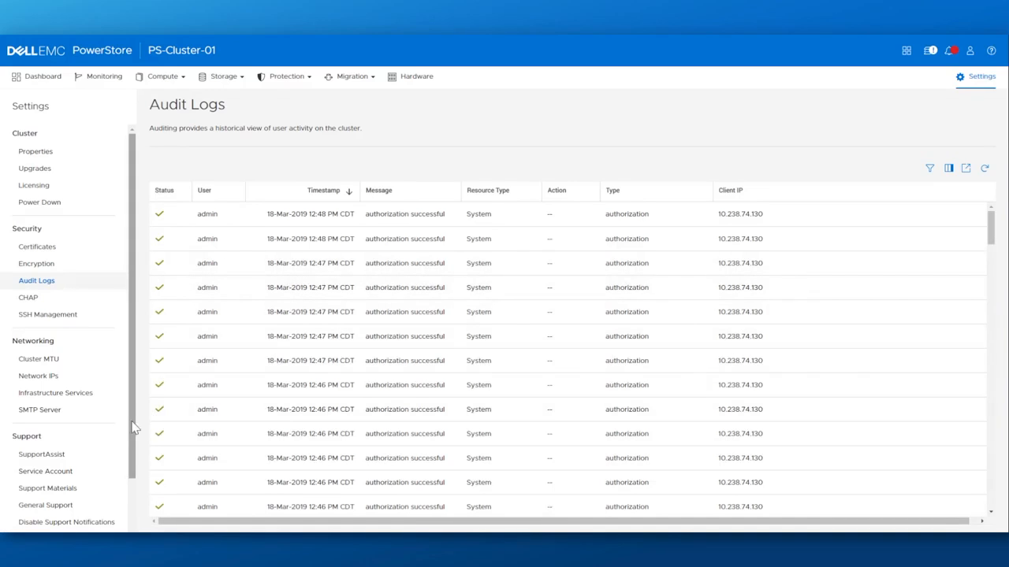
{"action": "mouse_move", "coordinate": [37, 375]}
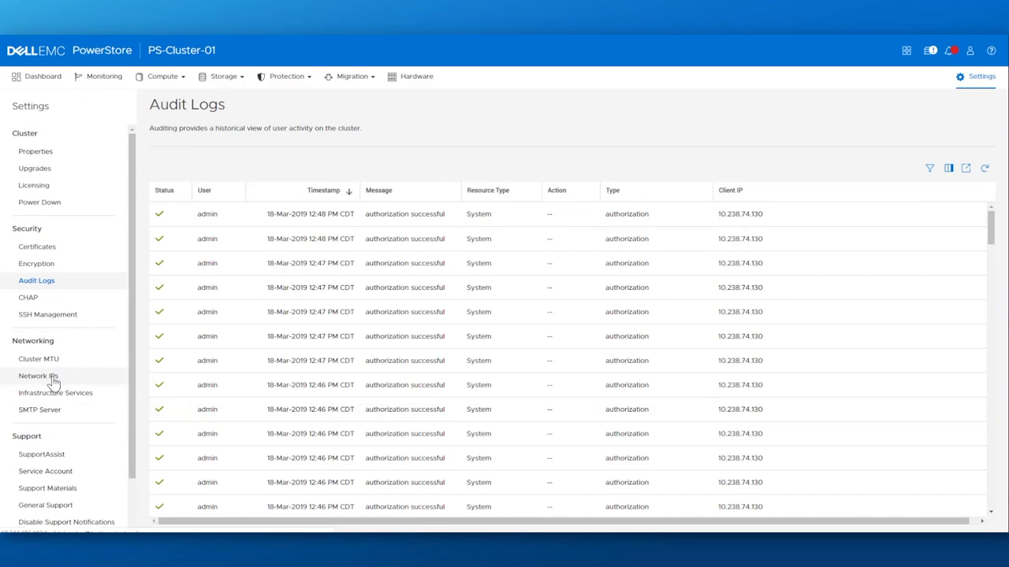
Step: Review the Network IPs settings, then land on the SupportAssist settings page
{"action": "left_click", "coordinate": [38, 375]}
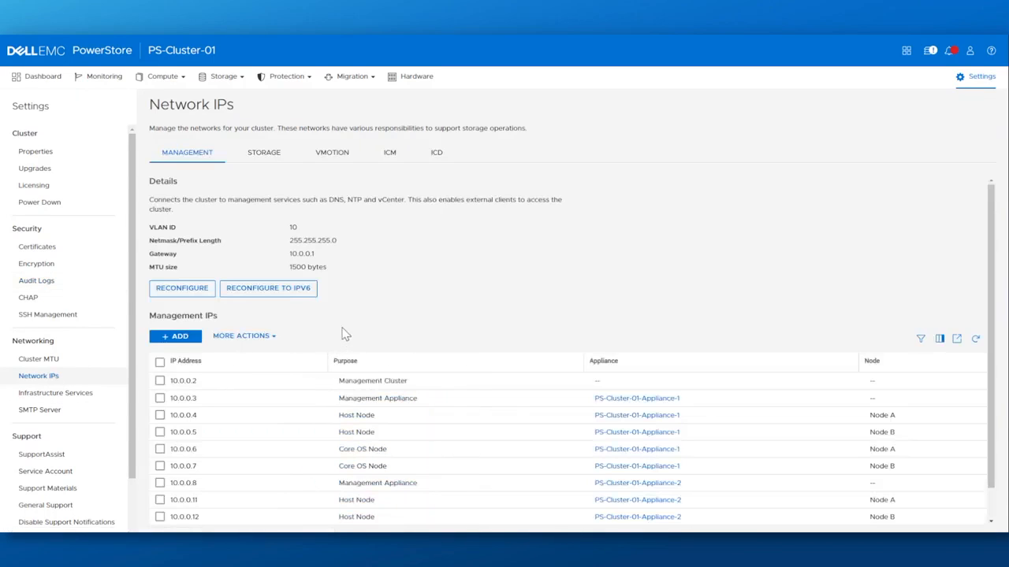
{"action": "scroll", "scroll_direction": "down", "scroll_amount": 3}
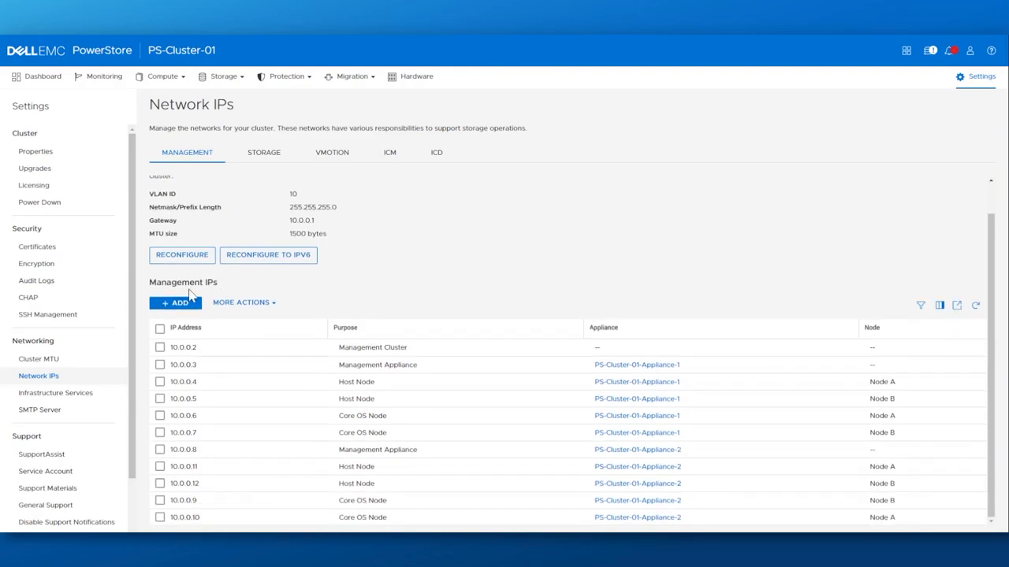
{"action": "left_click", "coordinate": [41, 453]}
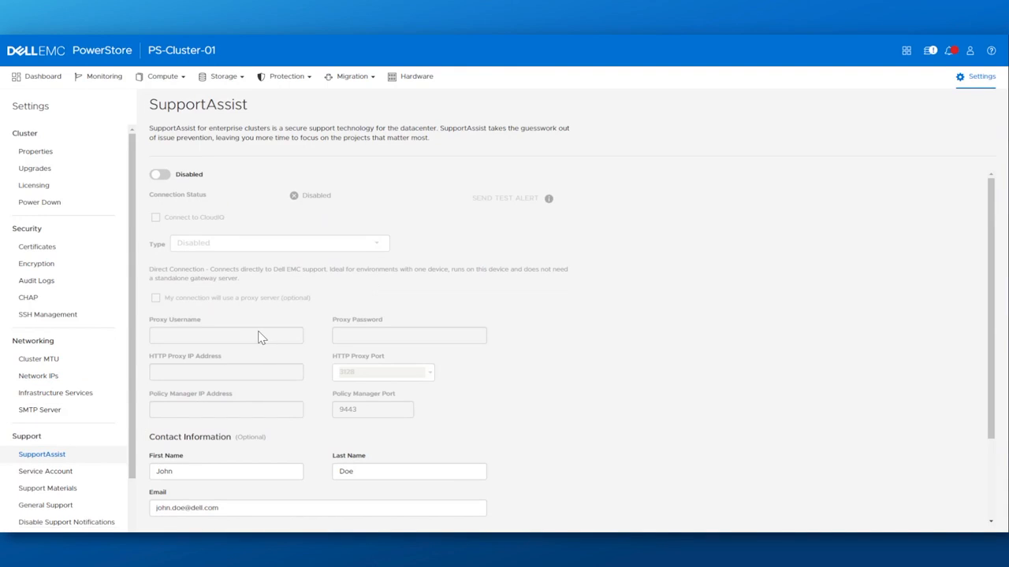
Step: Enable SupportAssist, then review General Support resources and the Users list
{"action": "left_click", "coordinate": [160, 173]}
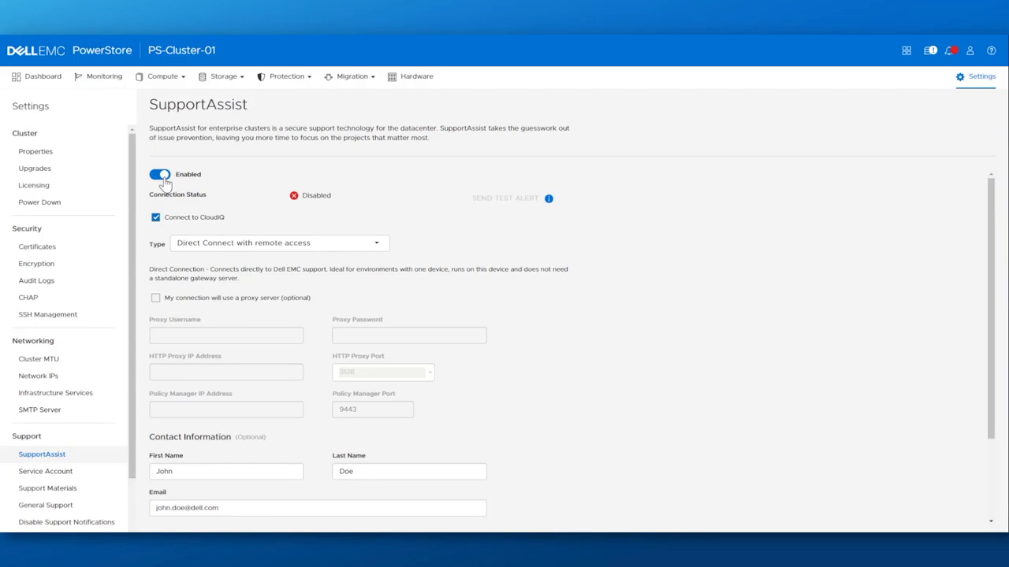
{"action": "left_click", "coordinate": [159, 174]}
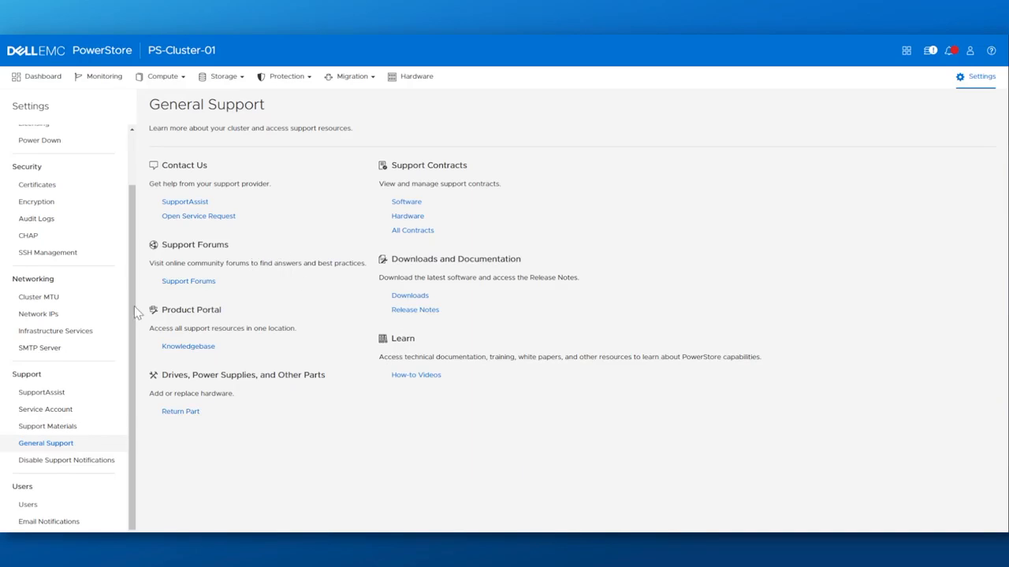
{"action": "left_click", "coordinate": [29, 504]}
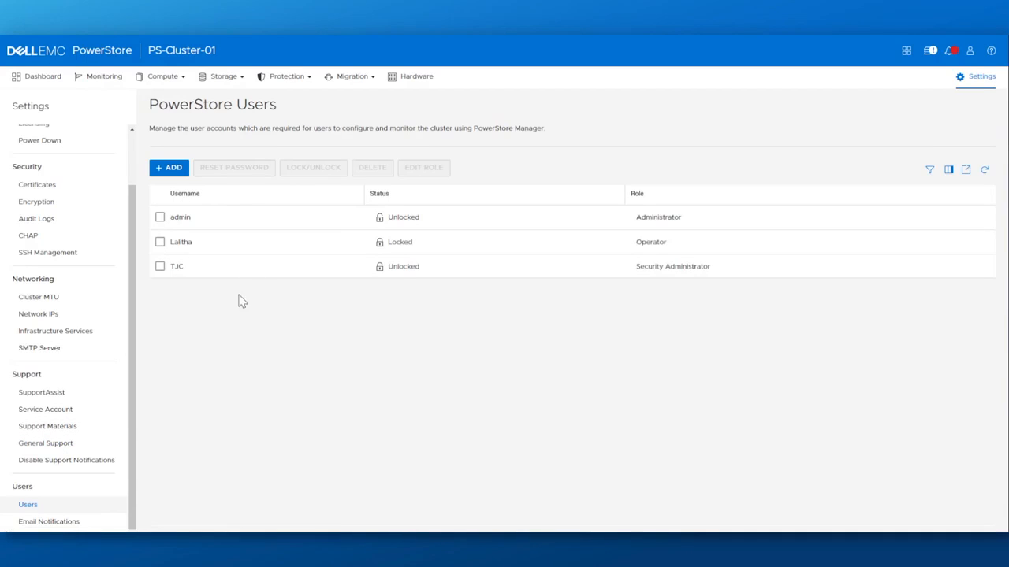
{"action": "mouse_move", "coordinate": [258, 286]}
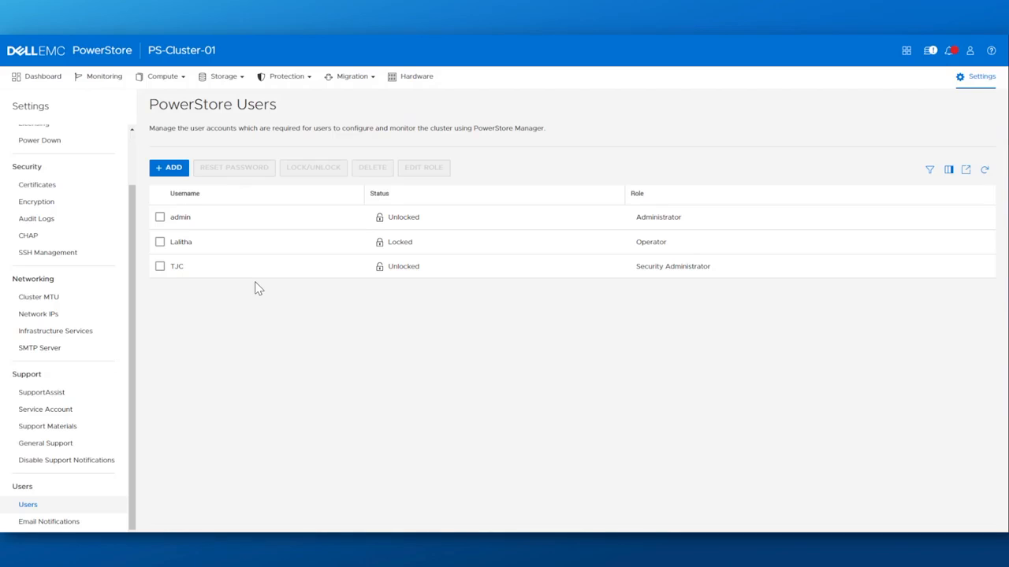
{"action": "mouse_move", "coordinate": [249, 175]}
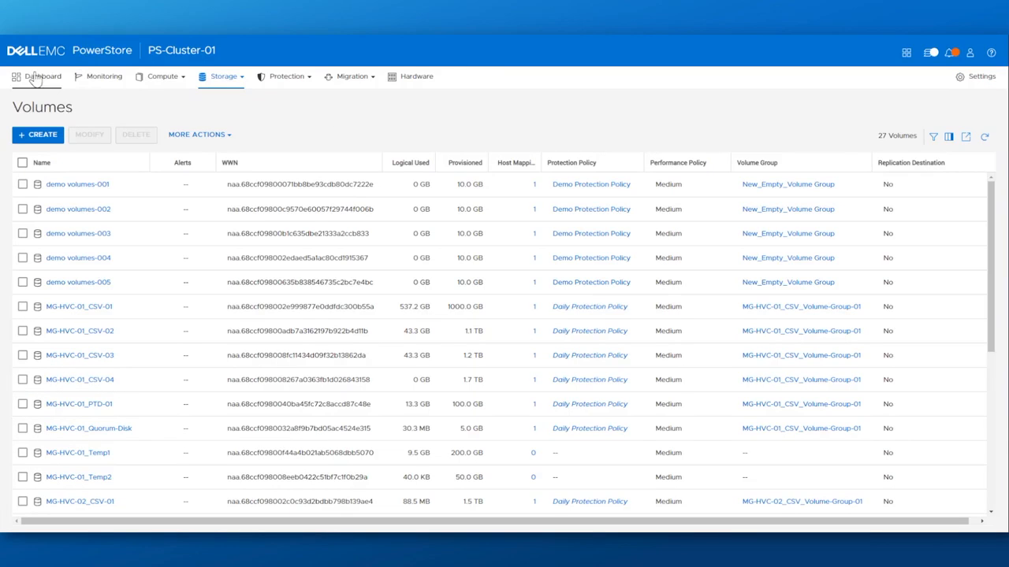
Step: Return to the PS-Cluster-01 dashboard, now showing 27 volumes
{"action": "left_click", "coordinate": [44, 75]}
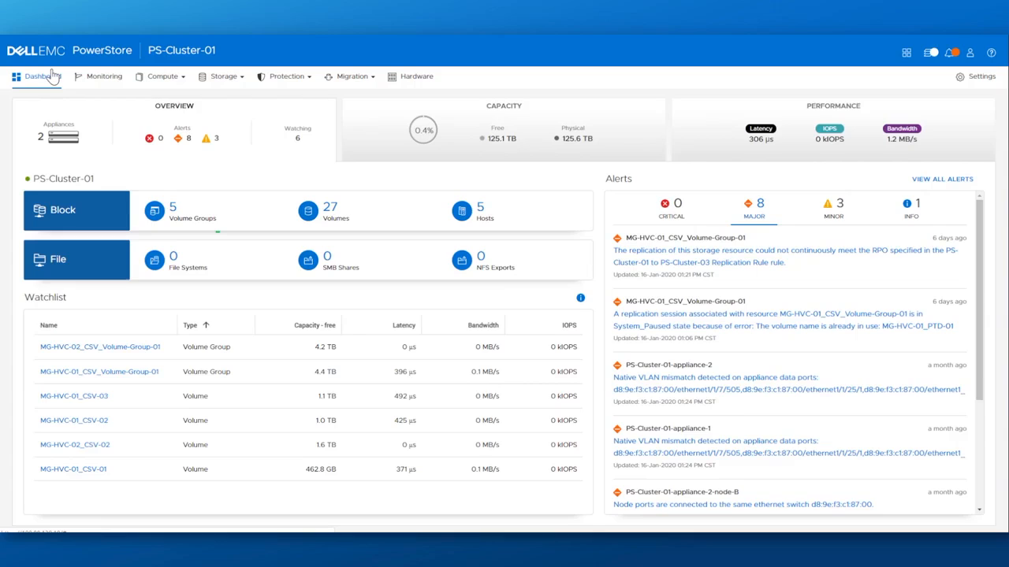